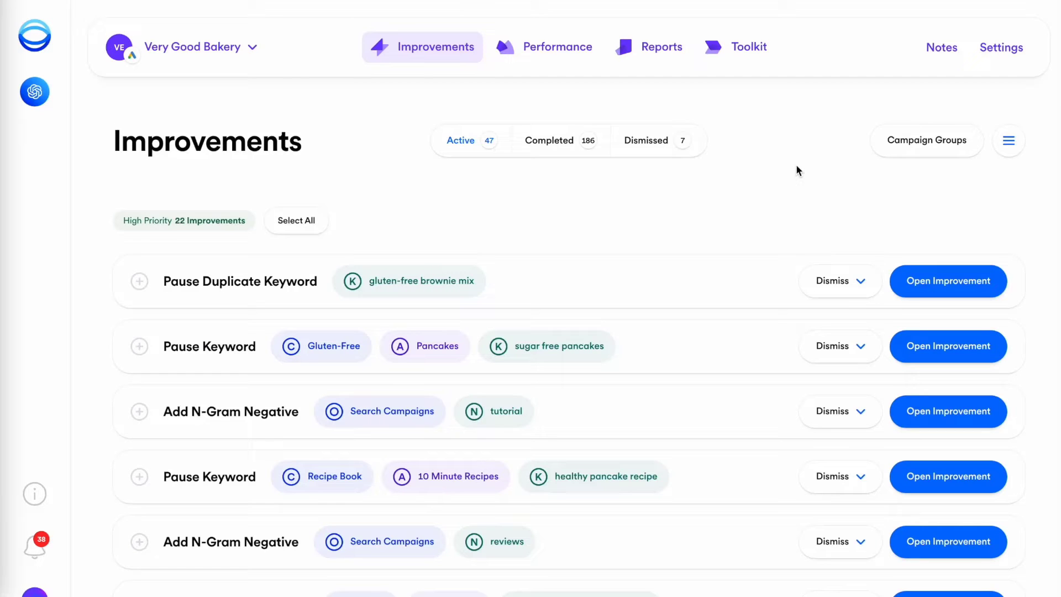
Step: Review the 'reviews' n-gram's spend, conversions and search terms, then add it as a shared negative keyword
scroll("down", 3)
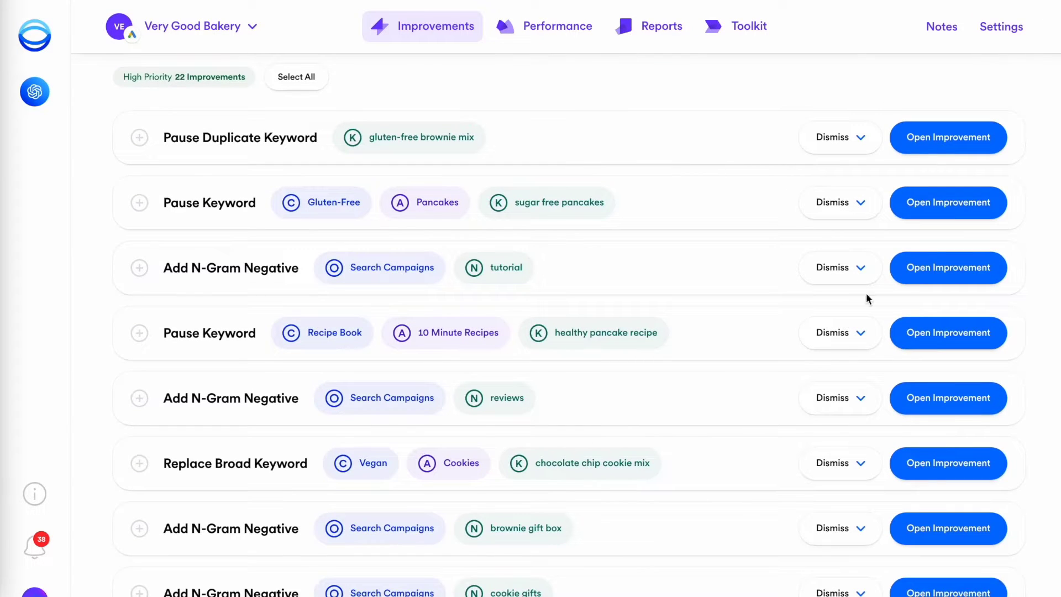
left_click(947, 398)
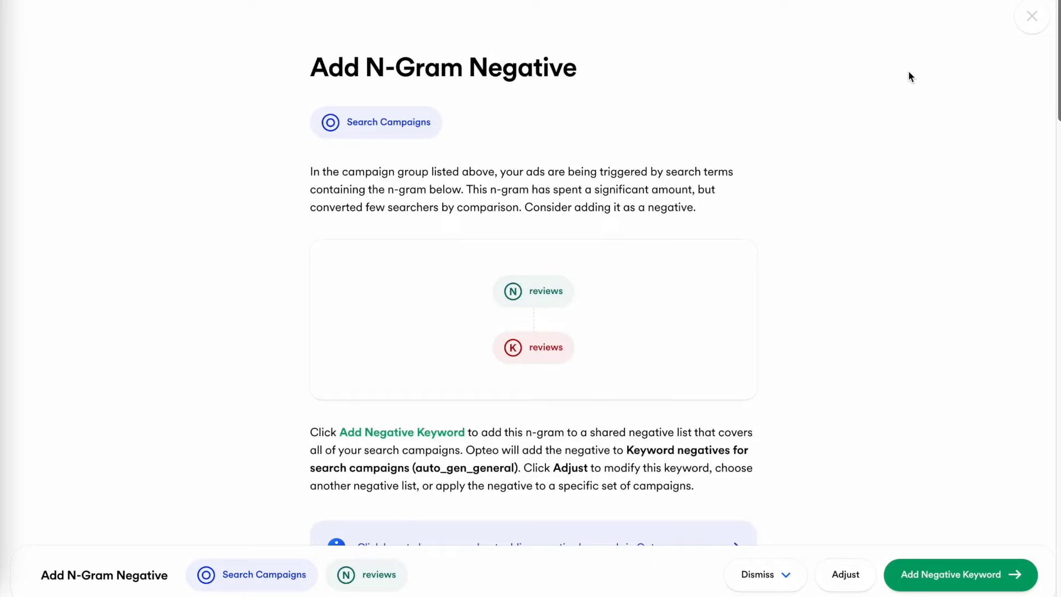
scroll("down", 3)
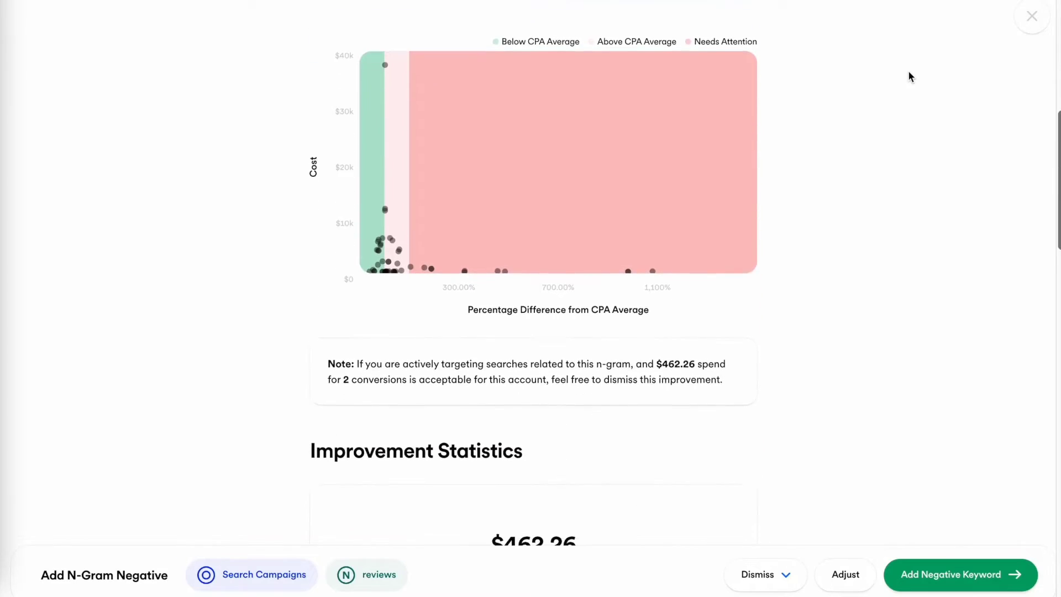
scroll("down", 3)
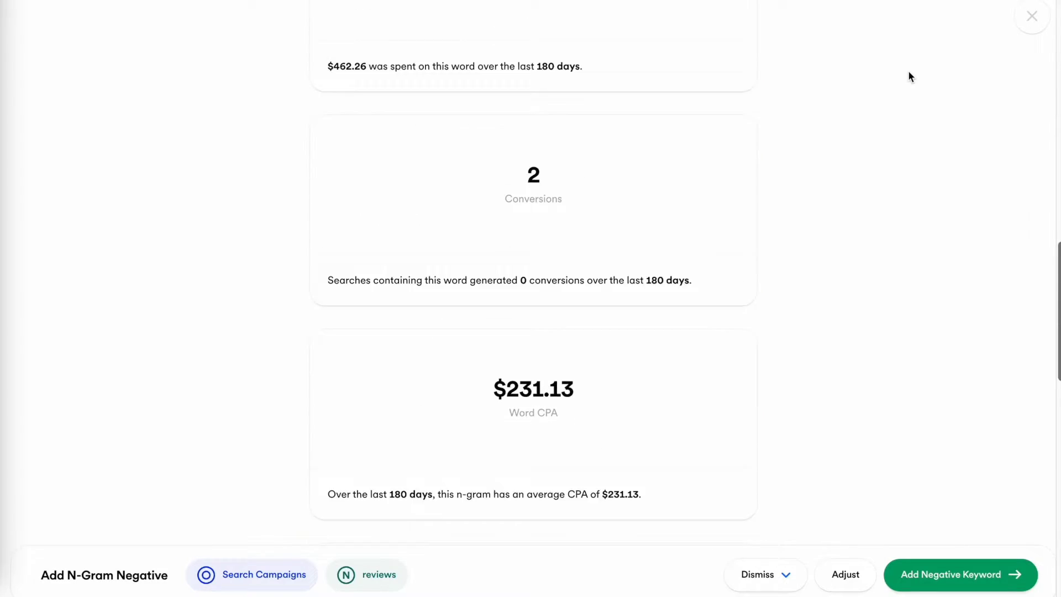
scroll("down", 3)
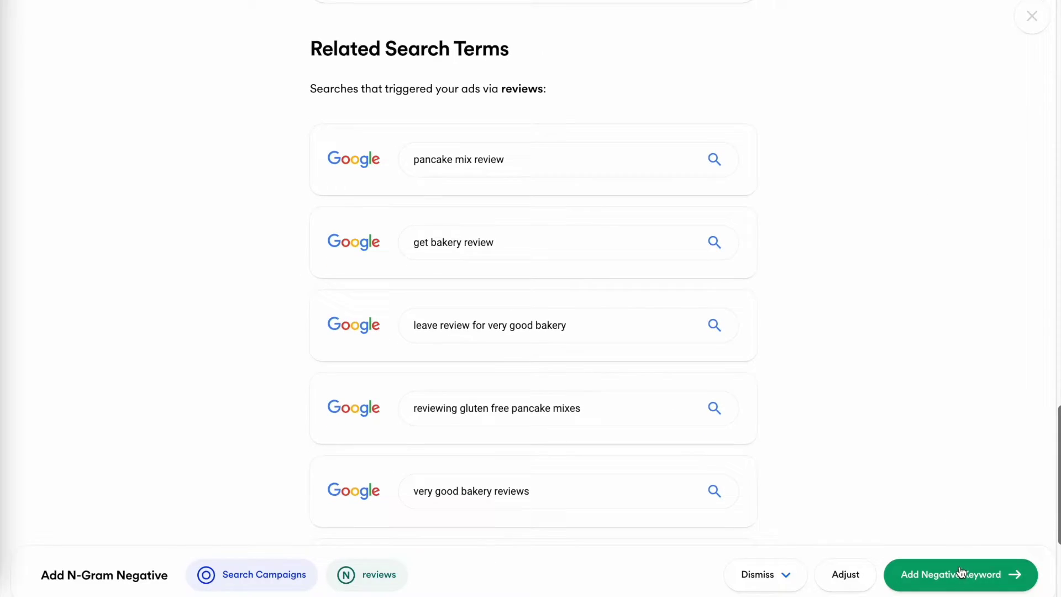
left_click(959, 573)
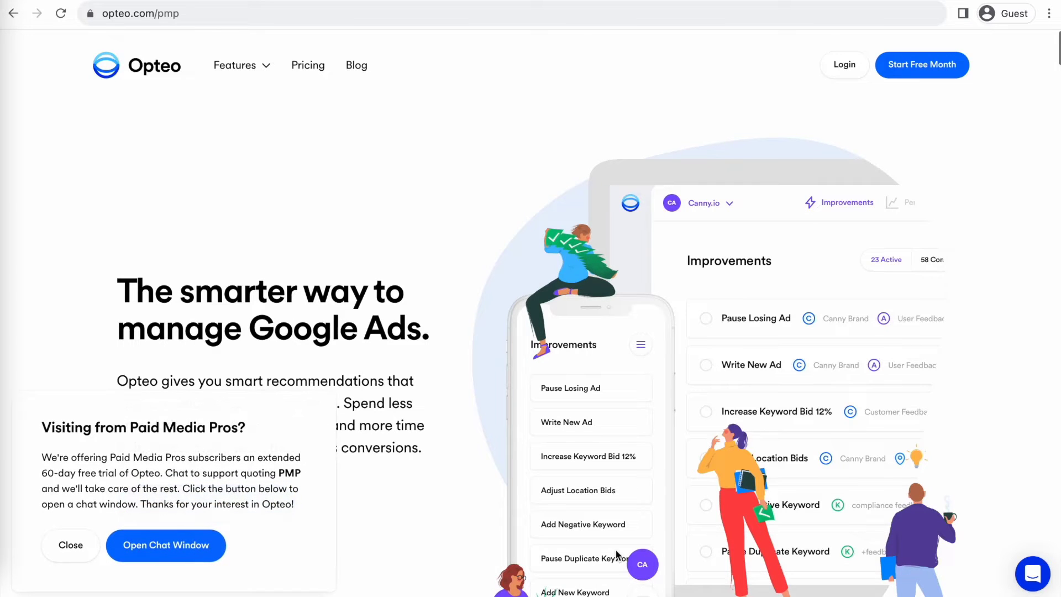
left_click(1031, 573)
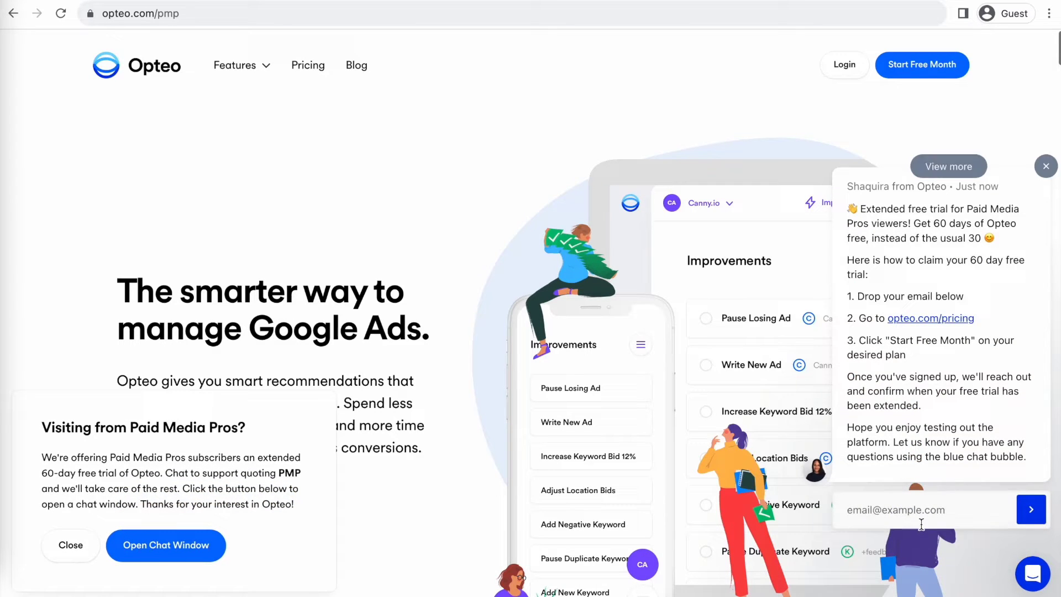
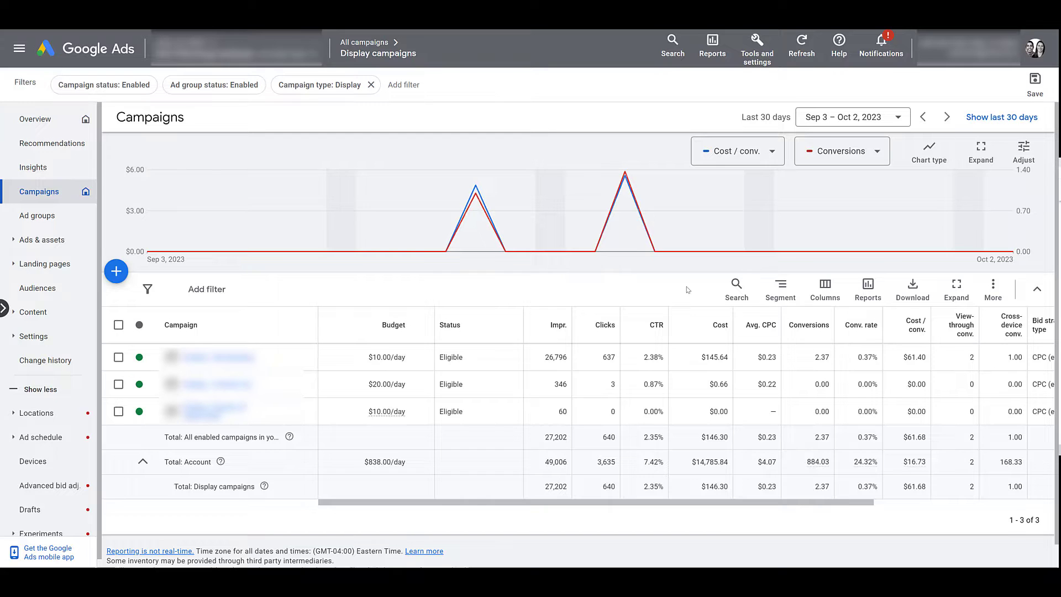
mouse_move(292, 258)
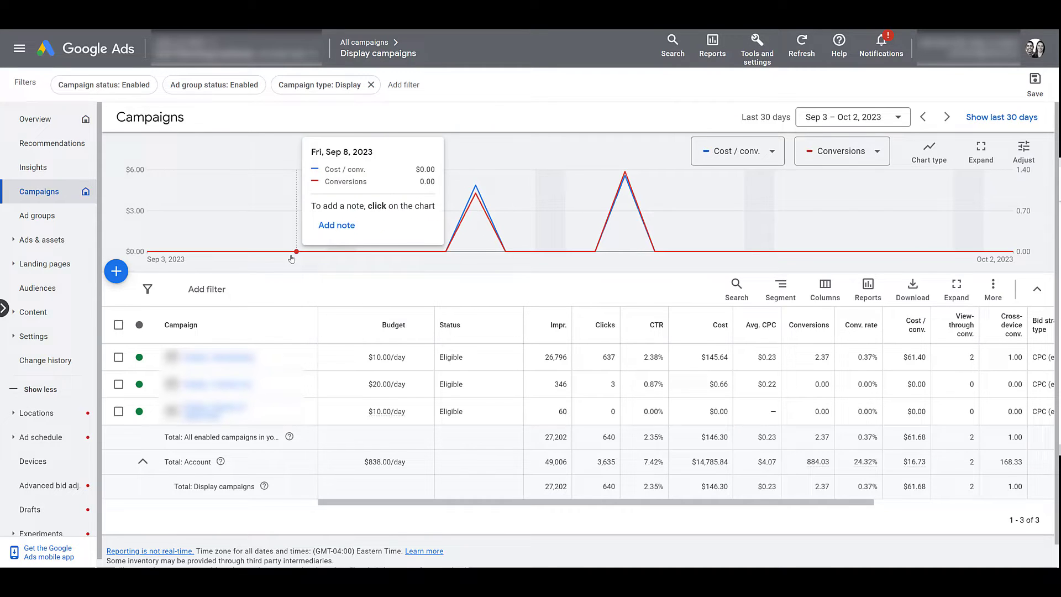
mouse_move(58, 168)
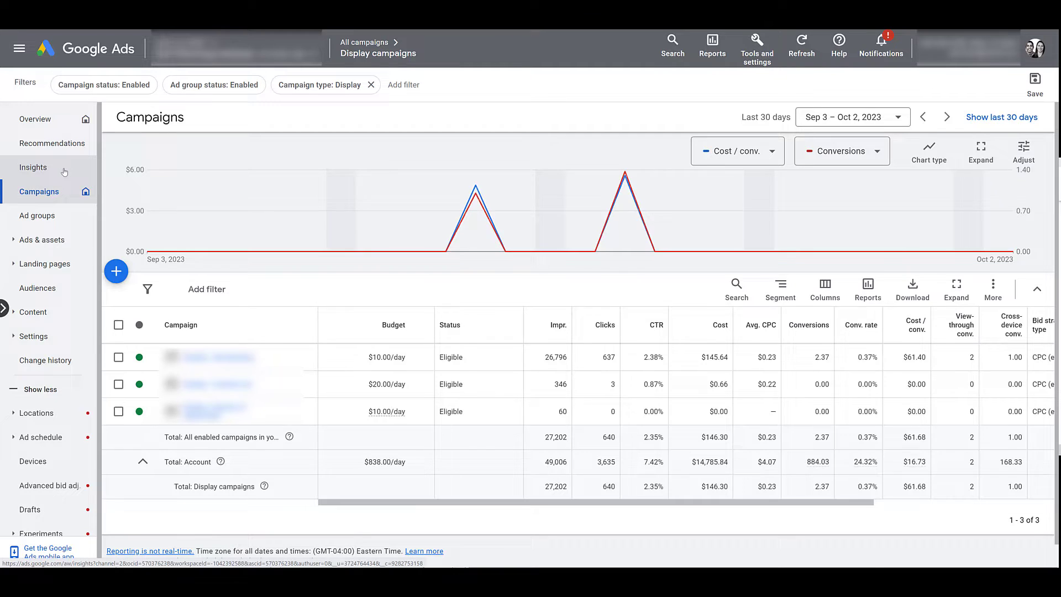
Step: Go to the account Insights page from the left navigation
left_click(32, 167)
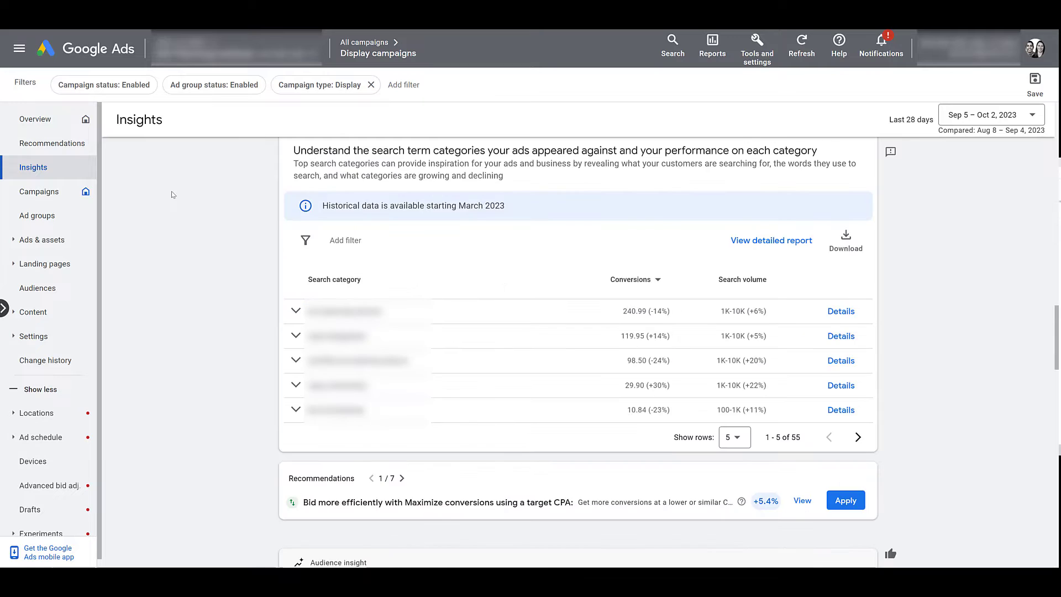
Step: Check the campaign that Cloud Services Power Users responds to in the audience insight card
scroll("down", 3)
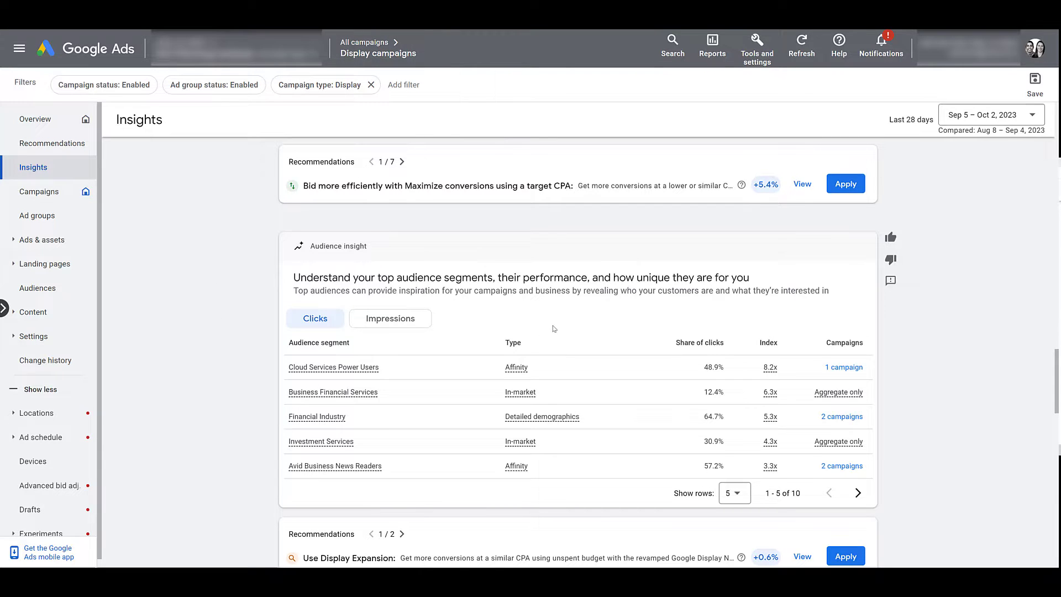
mouse_move(433, 363)
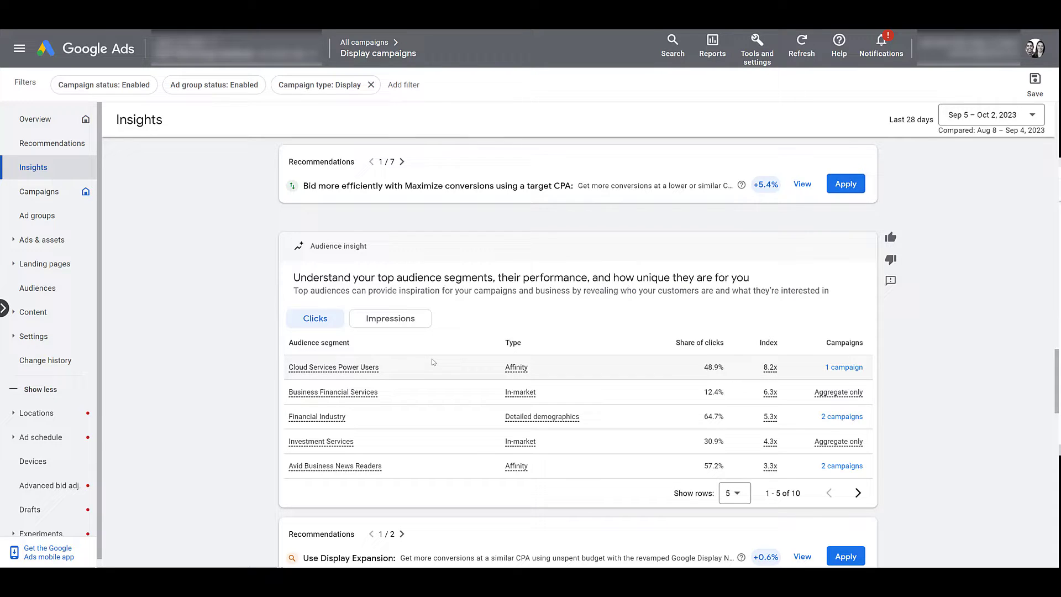
mouse_move(414, 385)
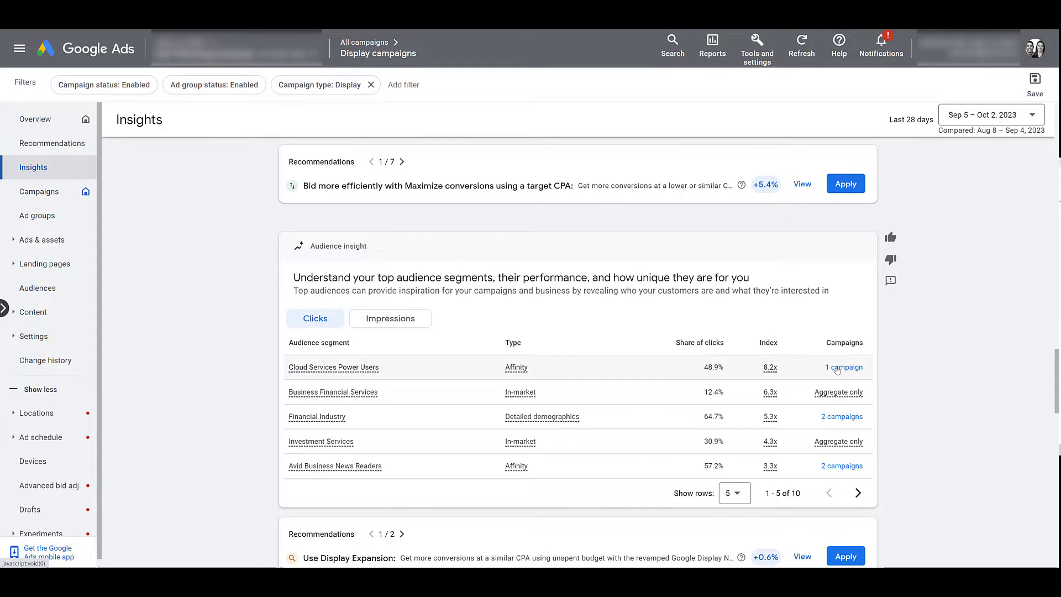
left_click(843, 367)
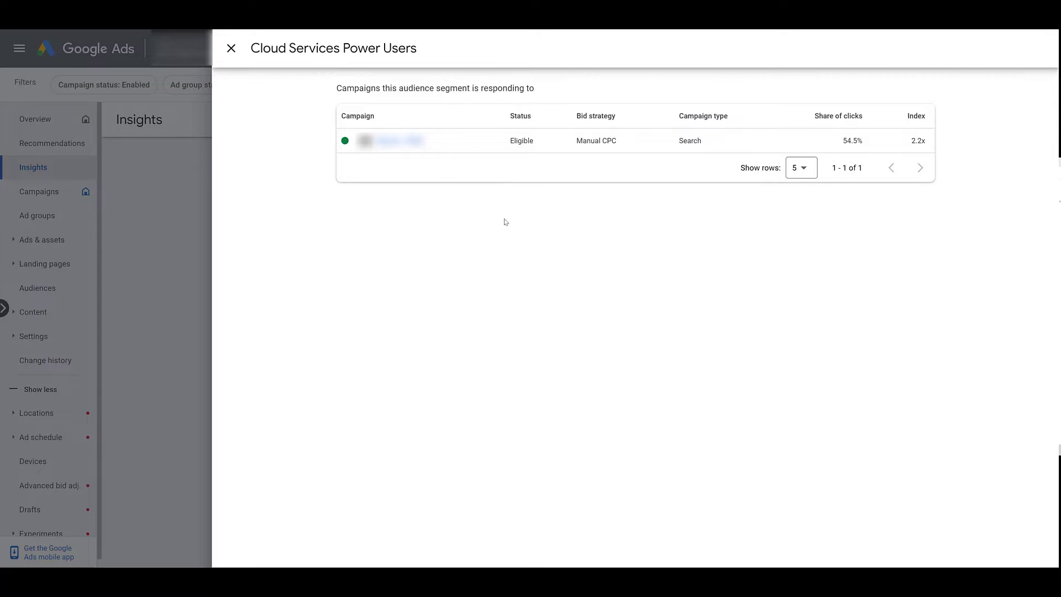
mouse_move(610, 262)
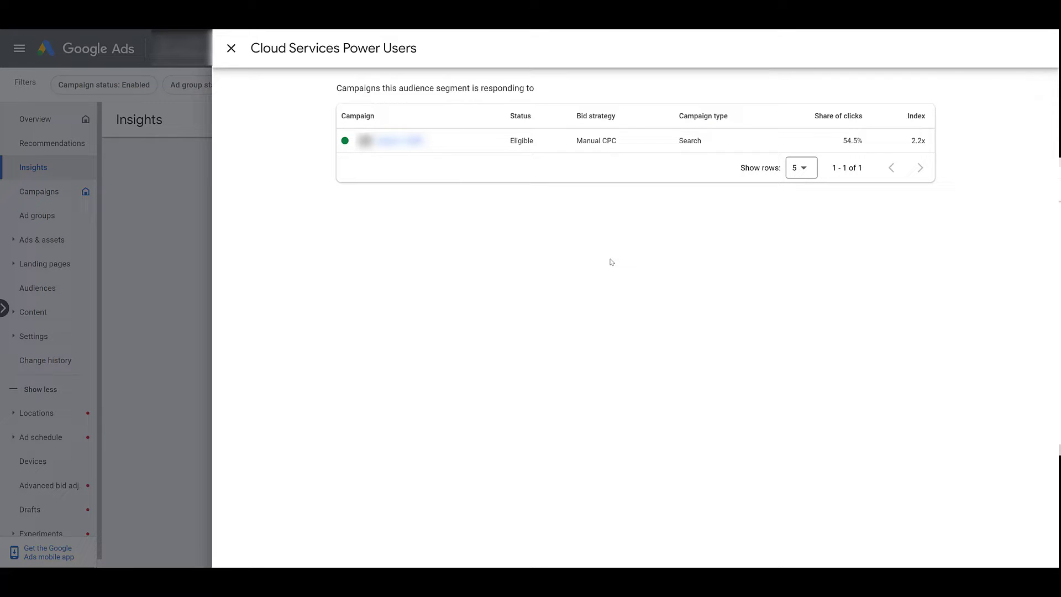
left_click(231, 48)
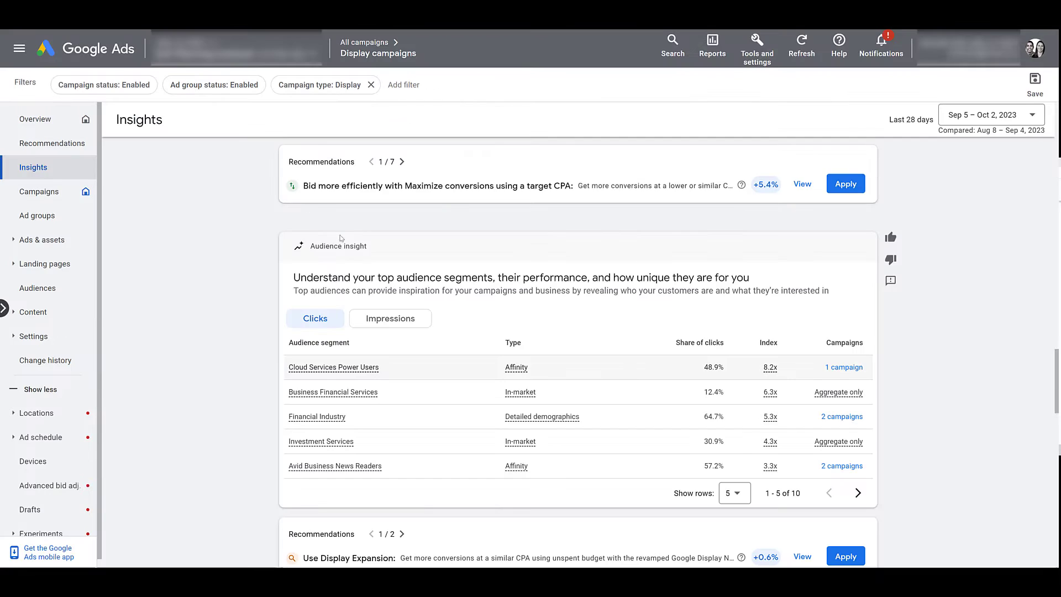
Step: Rank the audience segments by share of impressions instead of conversions
left_click(315, 318)
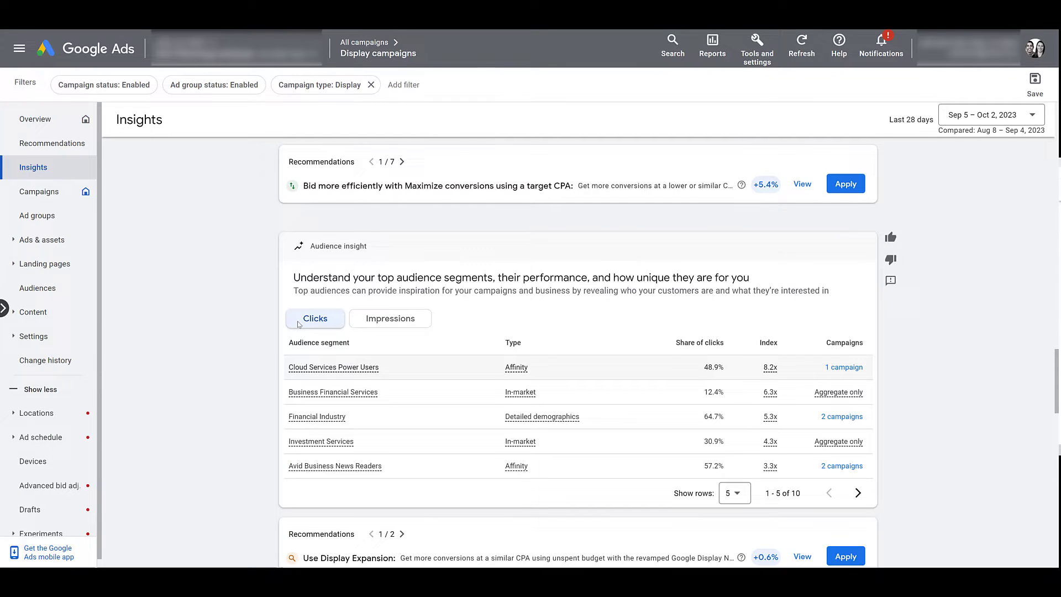
left_click(390, 318)
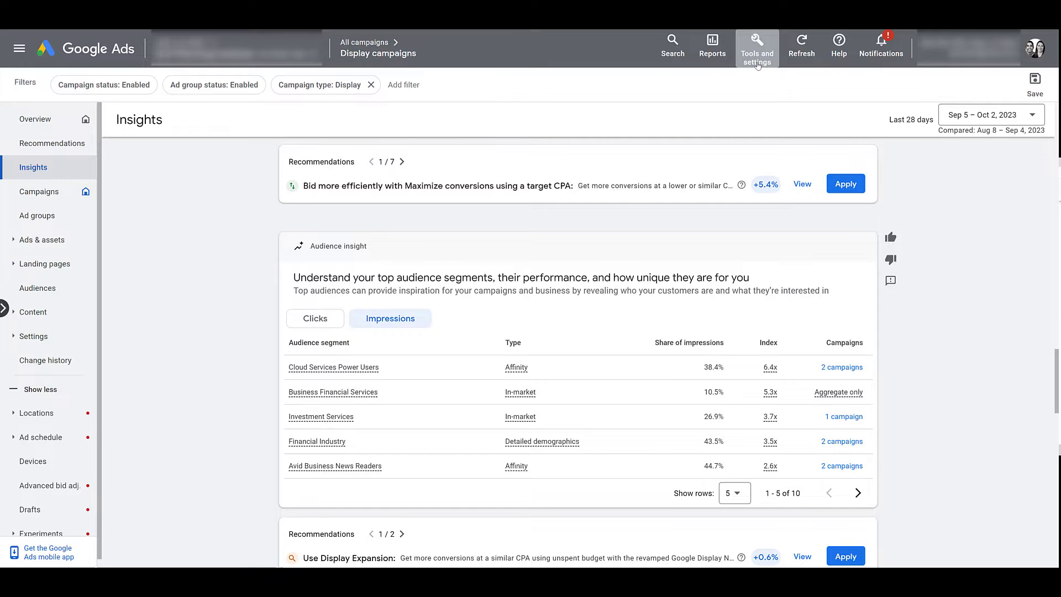
Step: Go to Audience manager via Tools and settings > Shared Library
left_click(756, 46)
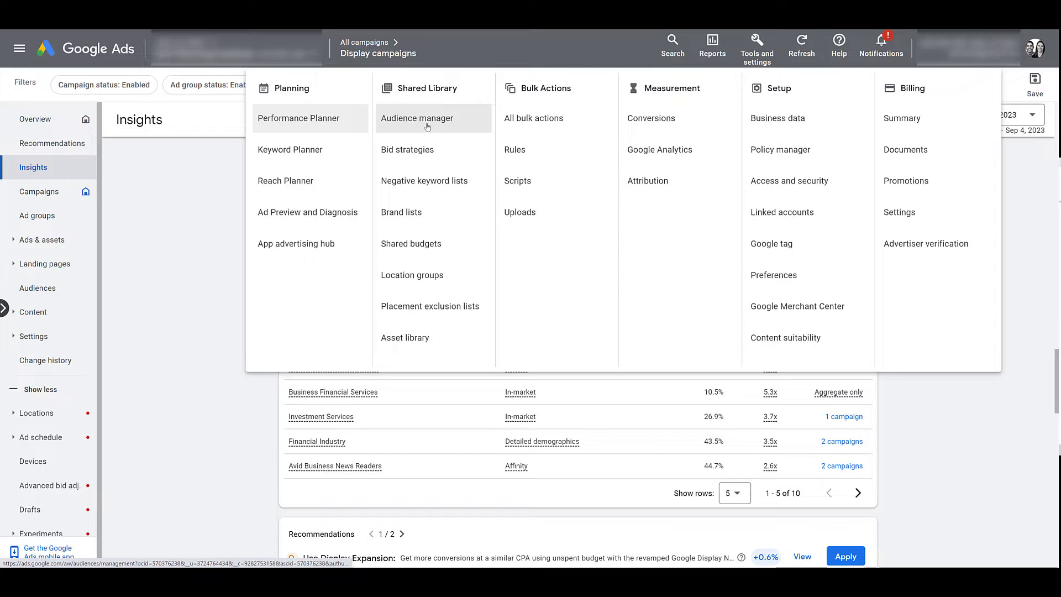
left_click(417, 118)
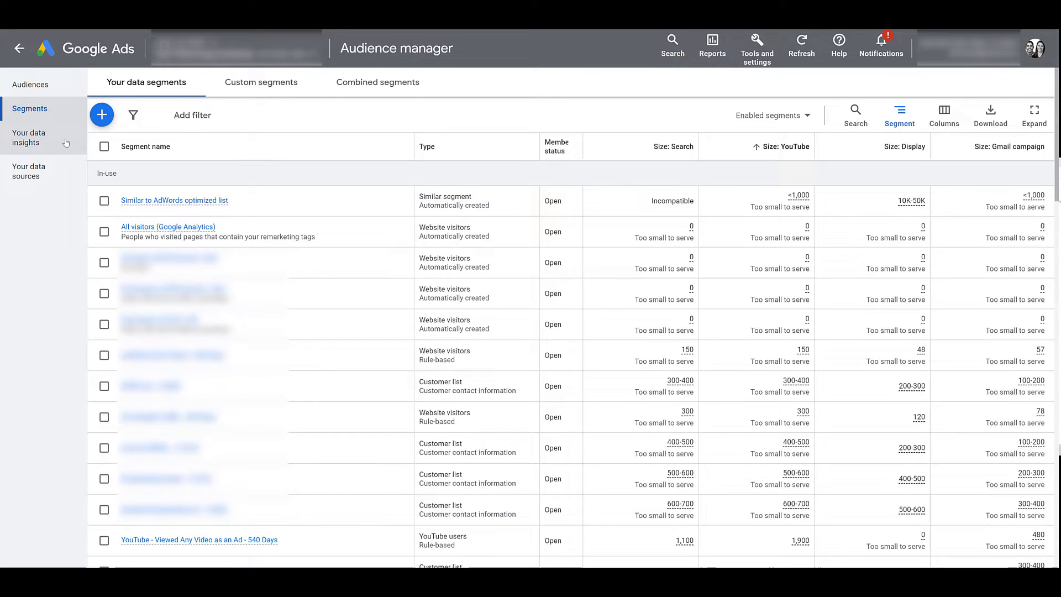
Step: Show All converters data insights with unknown people counted in the demographic charts
left_click(29, 137)
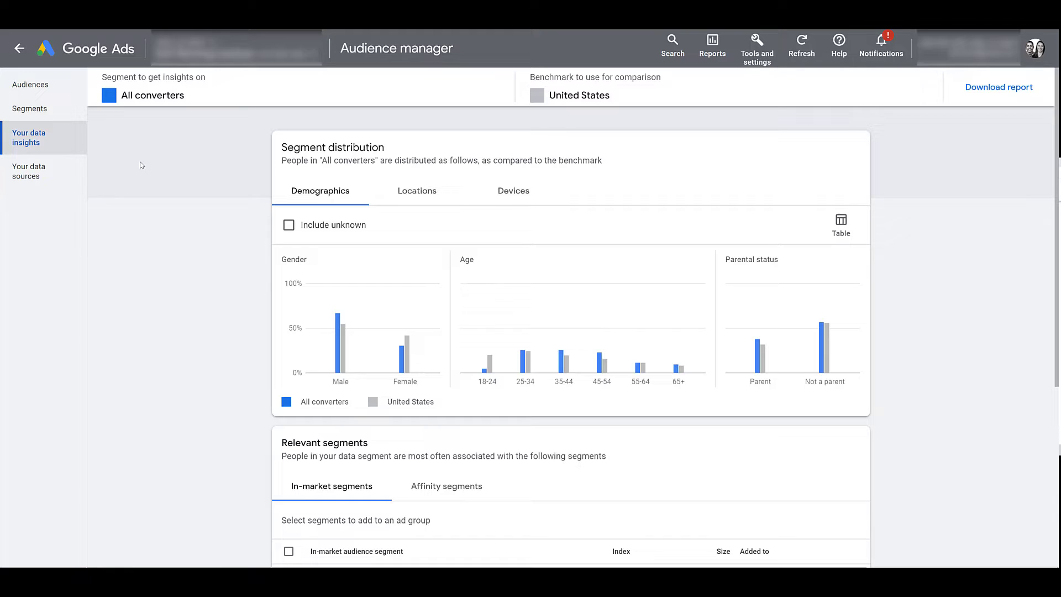
mouse_move(243, 290)
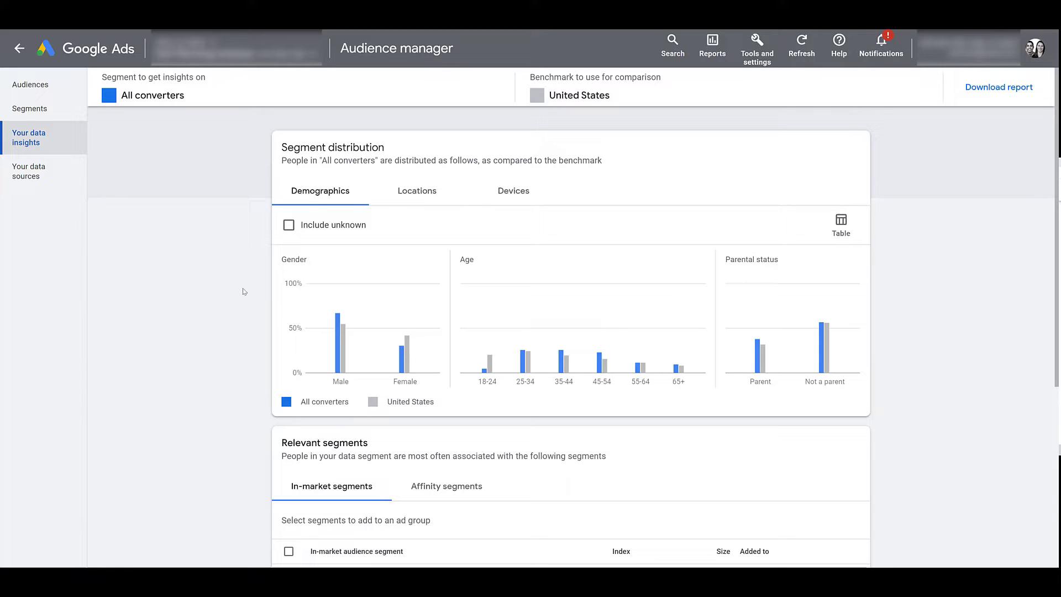
mouse_move(372, 275)
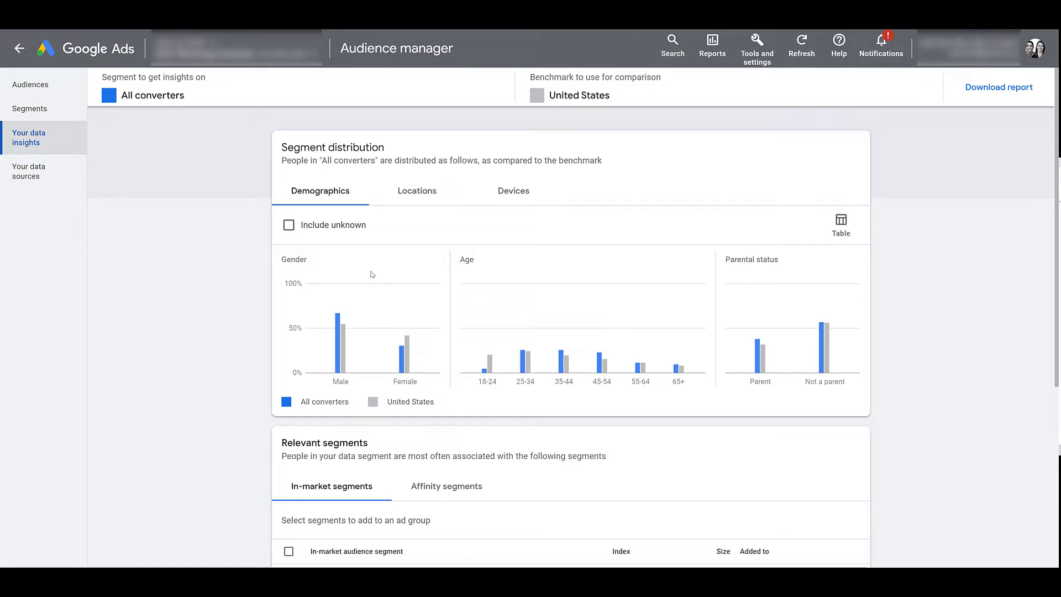
mouse_move(560, 284)
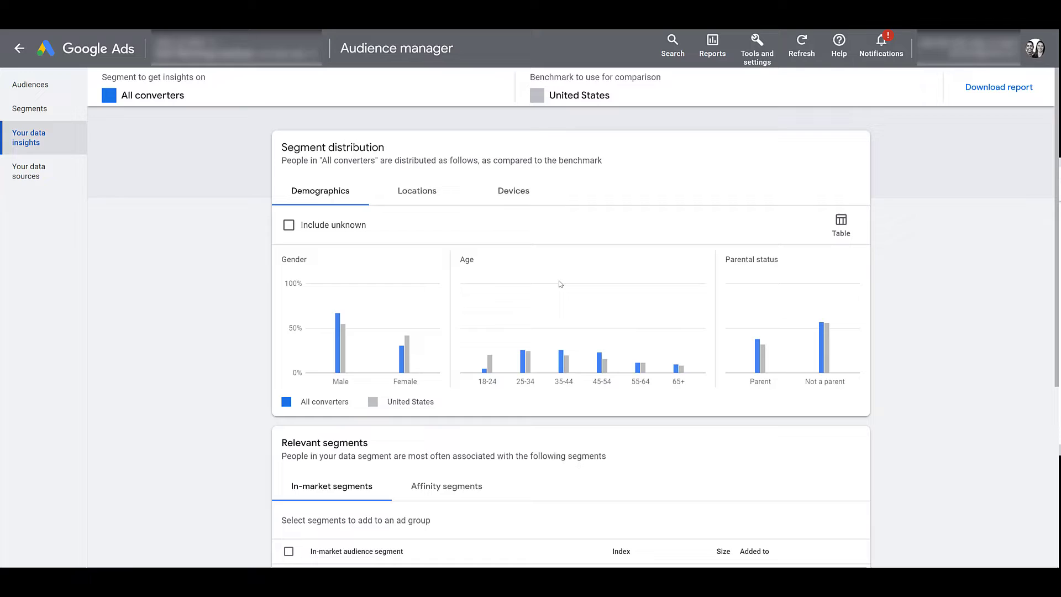
mouse_move(779, 284)
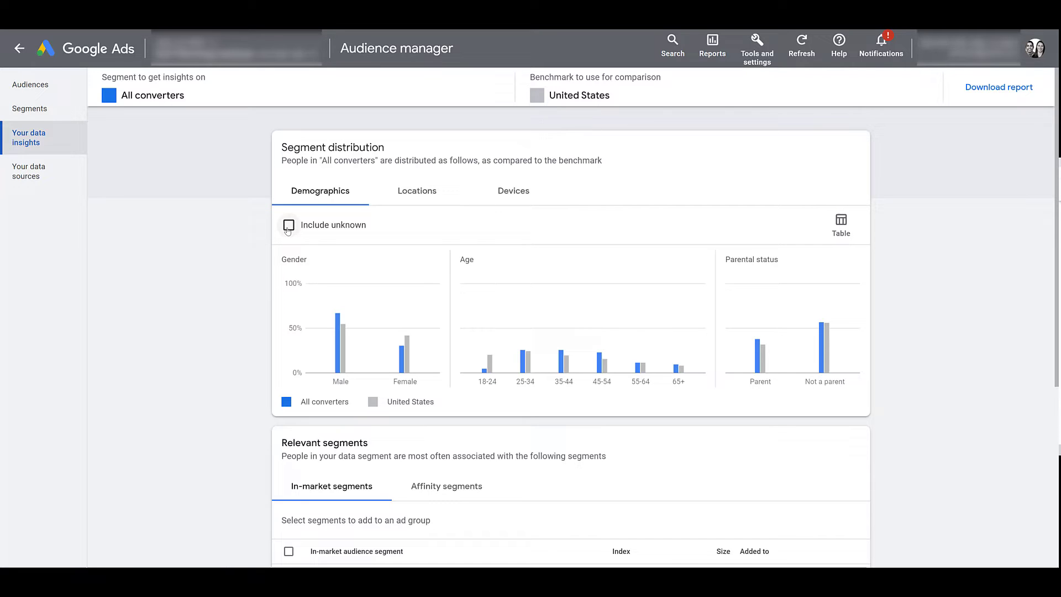
left_click(289, 225)
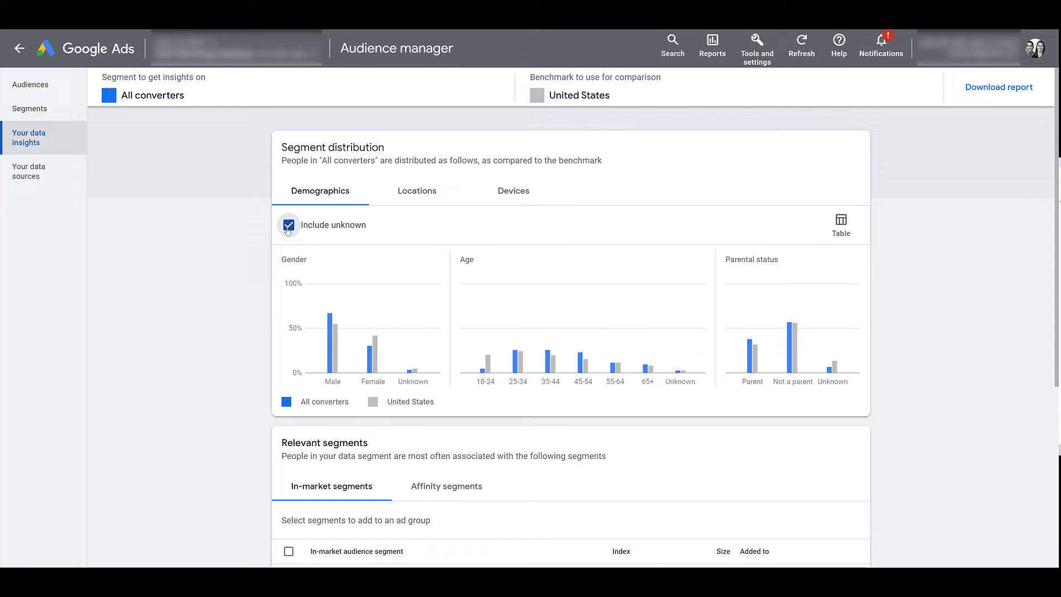
mouse_move(417, 201)
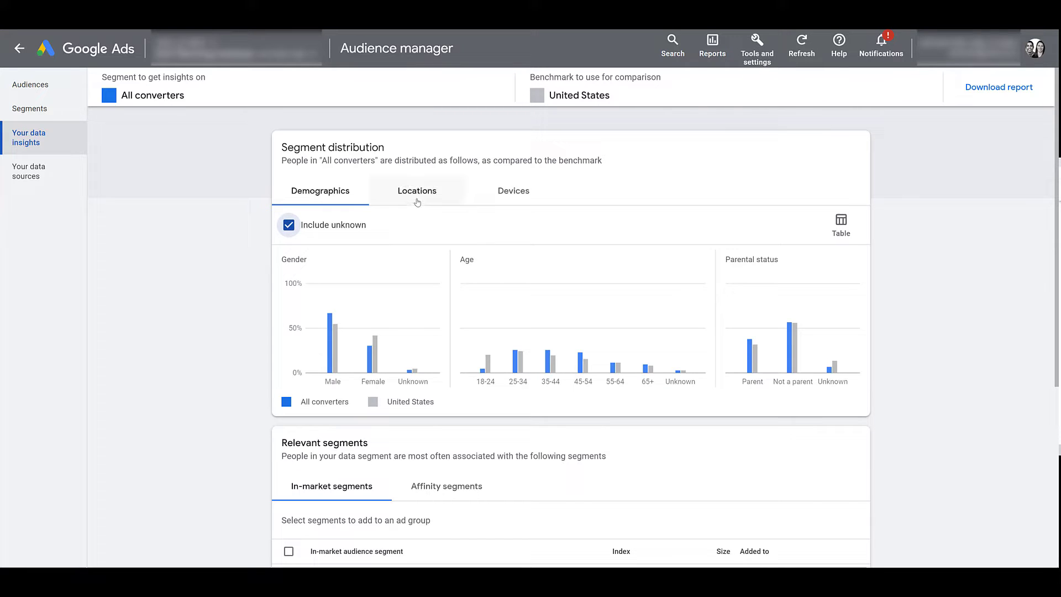
Step: View All converters locations broken down by city, then their distribution by device
left_click(417, 190)
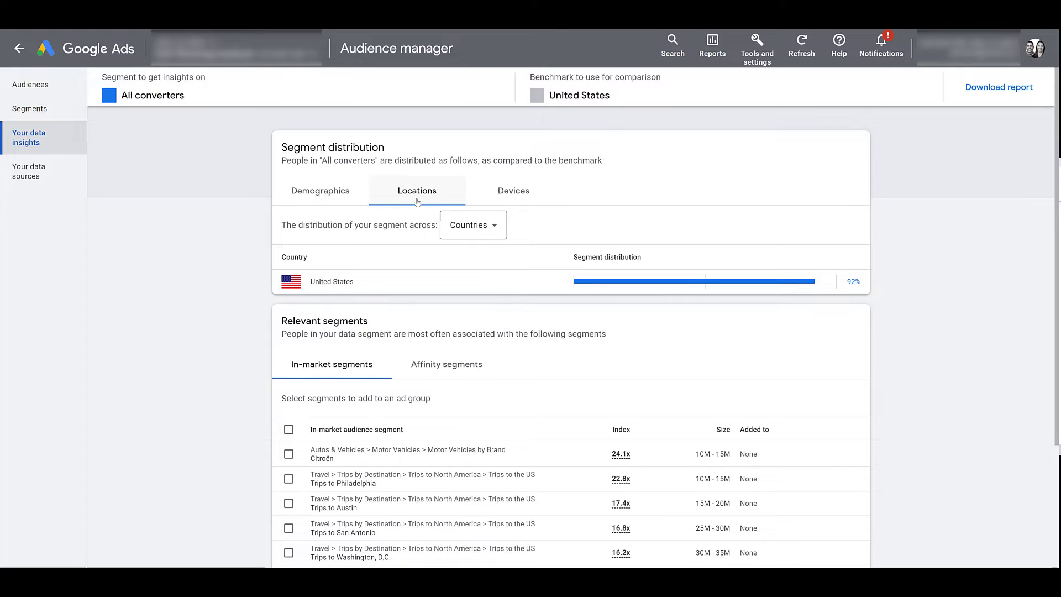
left_click(472, 224)
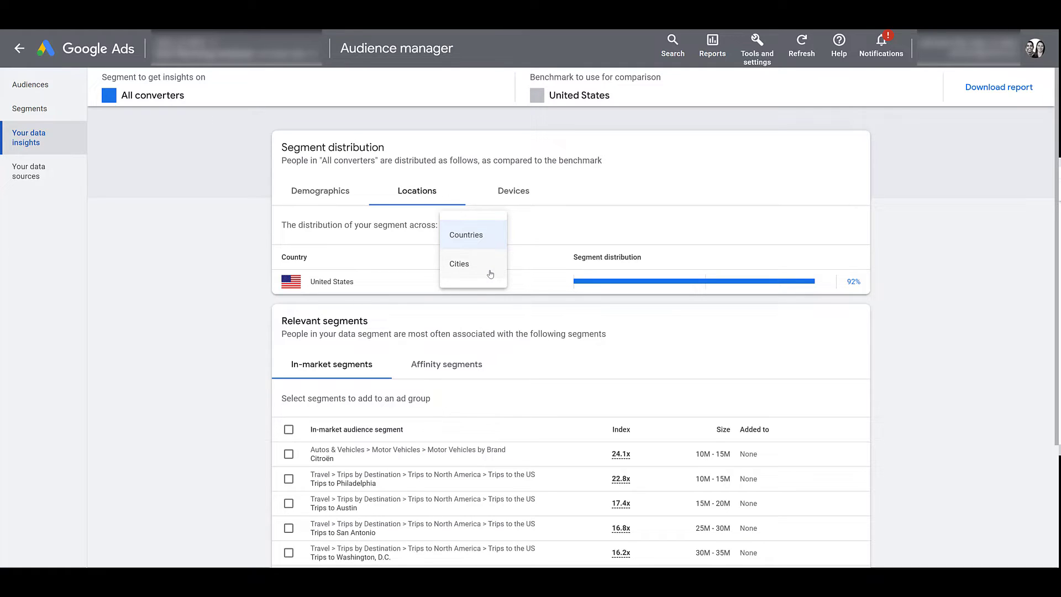
left_click(459, 263)
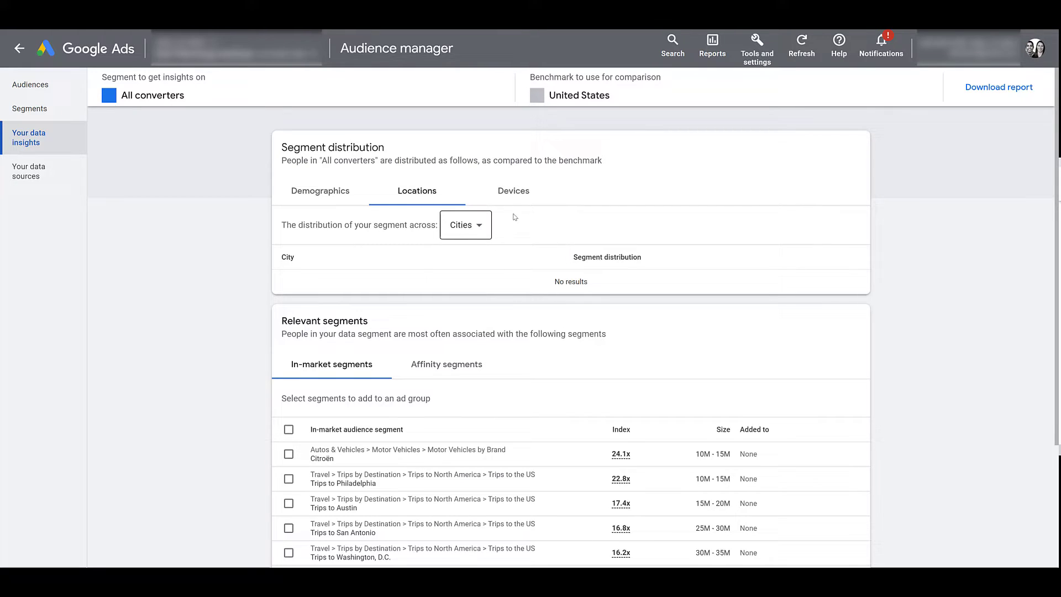
left_click(513, 190)
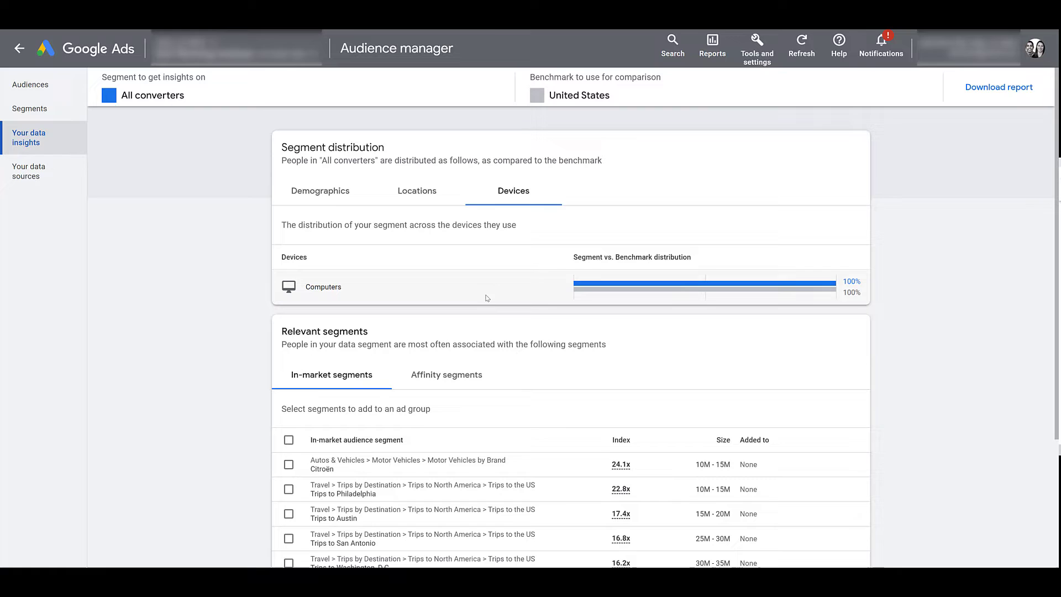
mouse_move(488, 286)
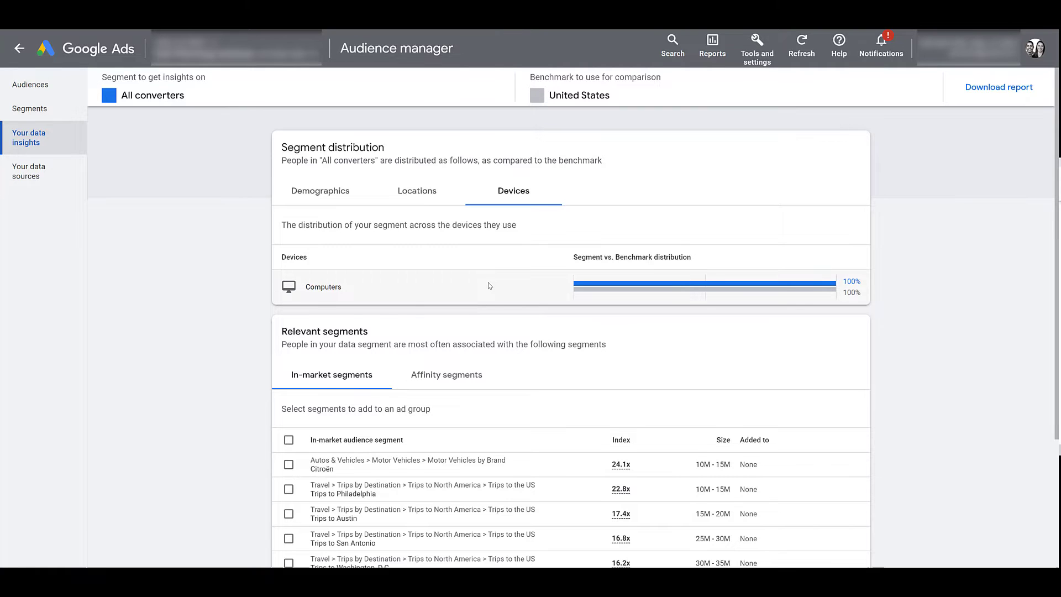
scroll("down", 3)
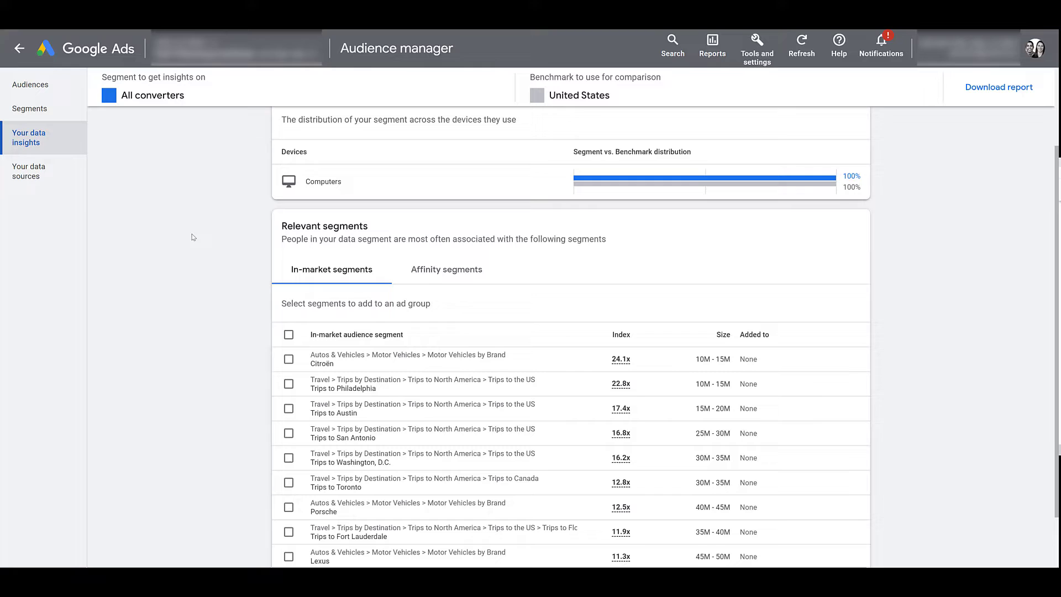
scroll("down", 3)
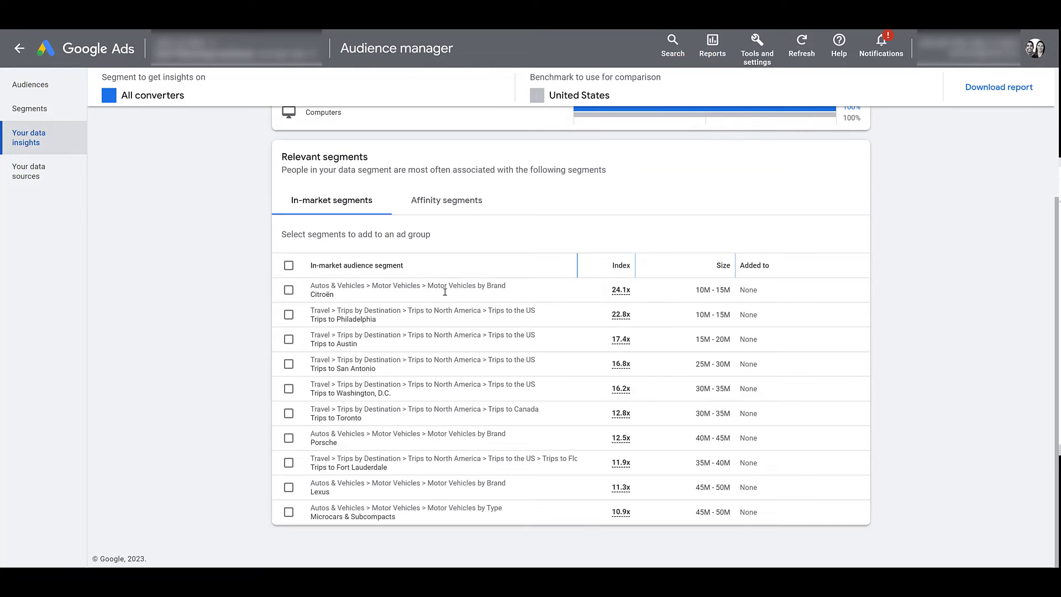
mouse_move(263, 362)
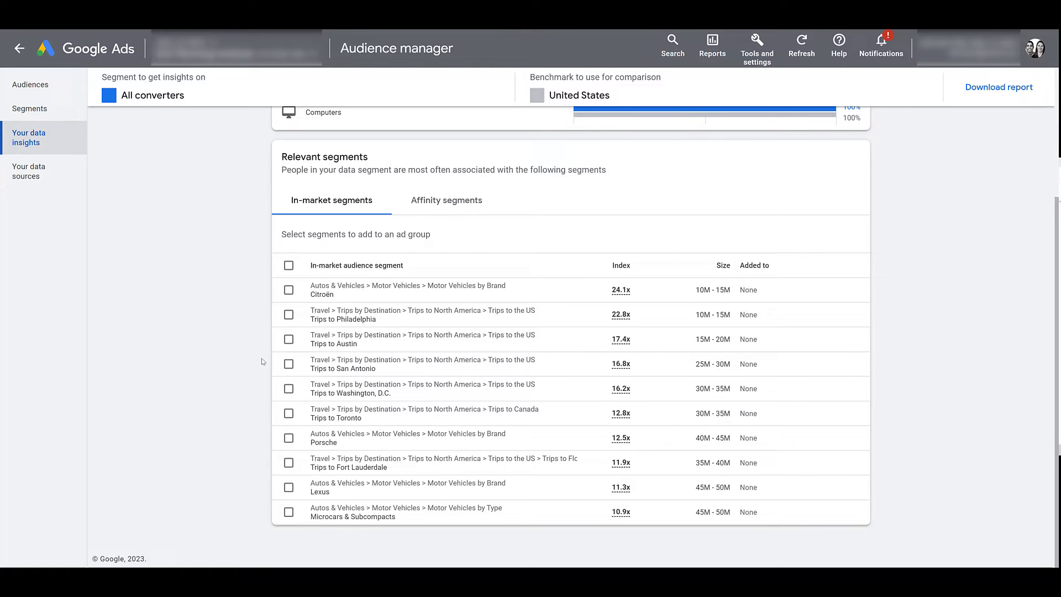
mouse_move(446, 200)
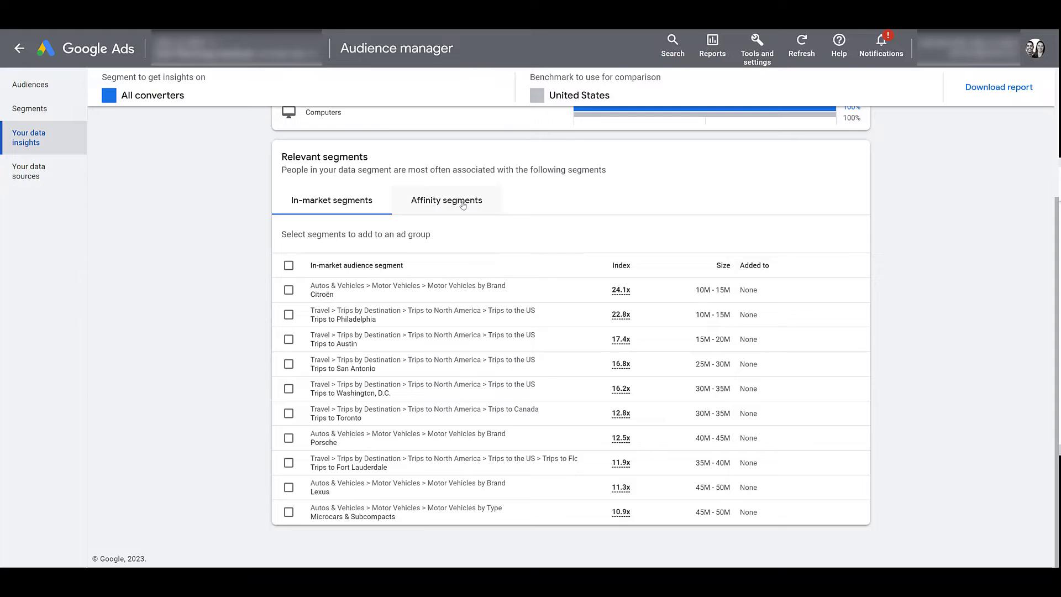
left_click(446, 200)
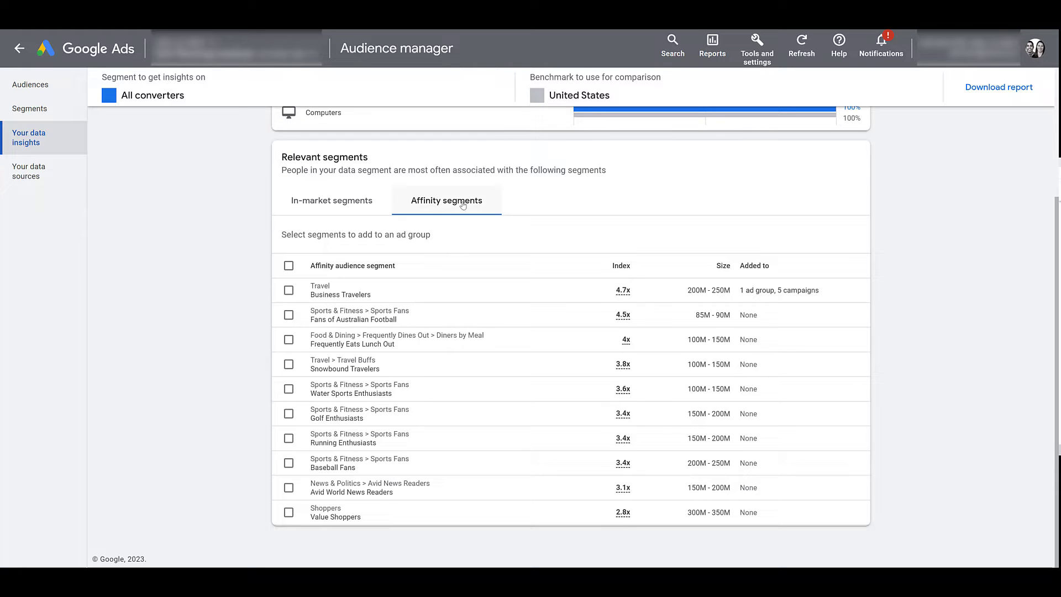
left_click(288, 290)
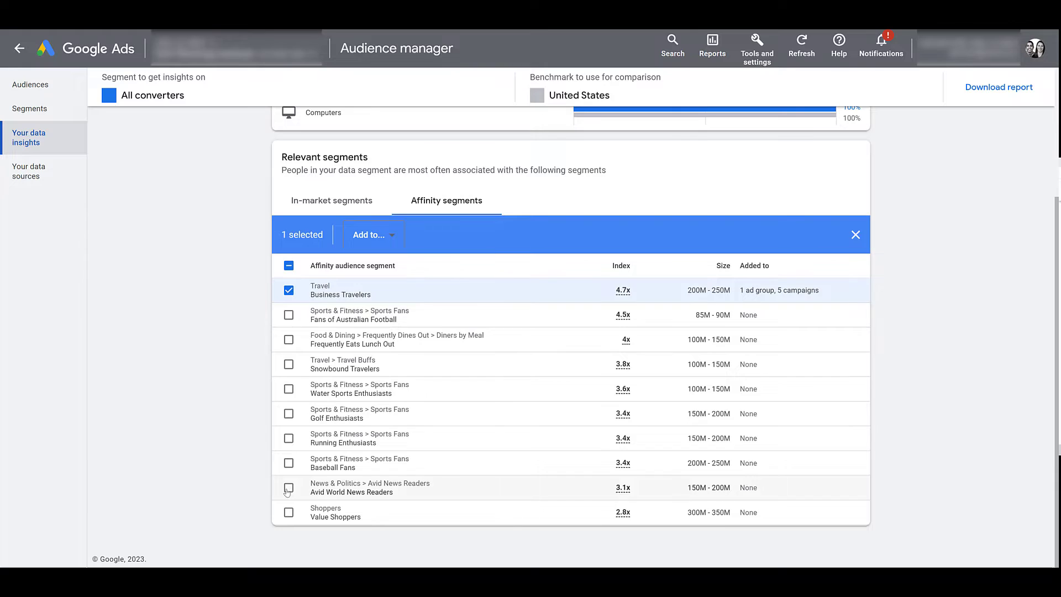
left_click(288, 487)
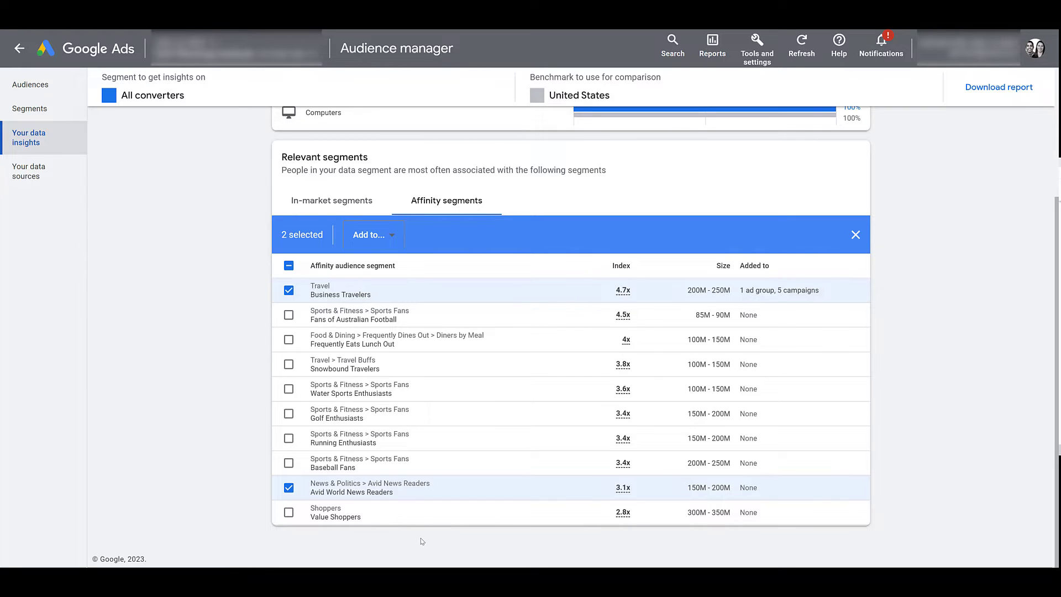
mouse_move(402, 343)
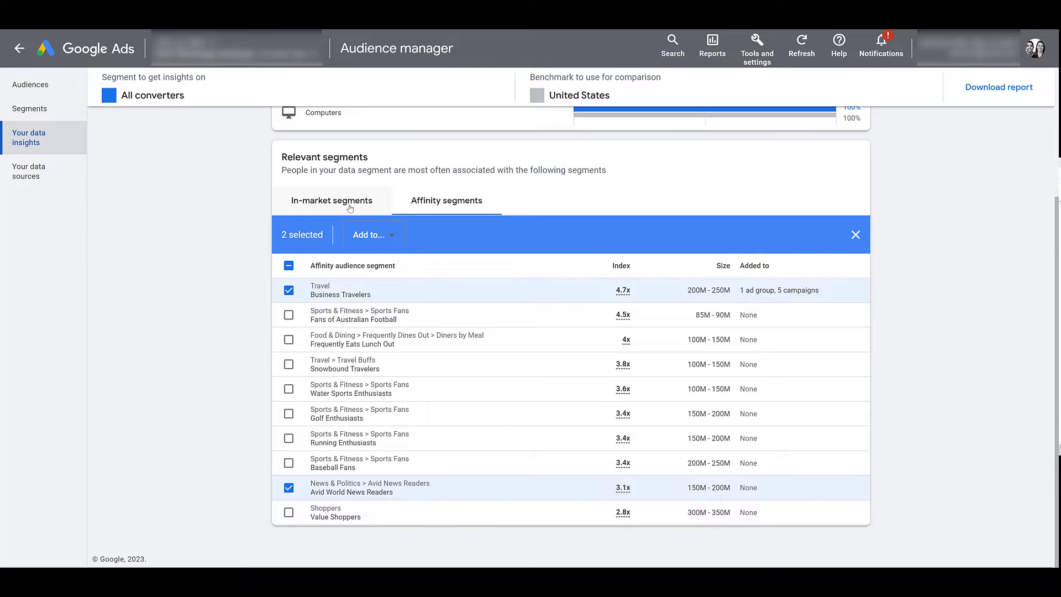
left_click(330, 200)
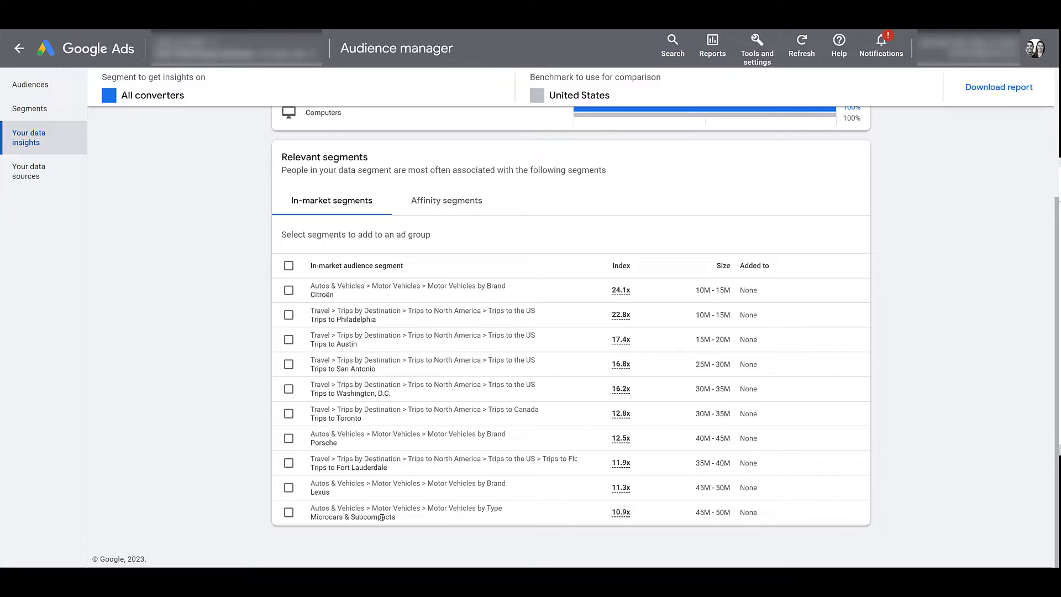
mouse_move(369, 498)
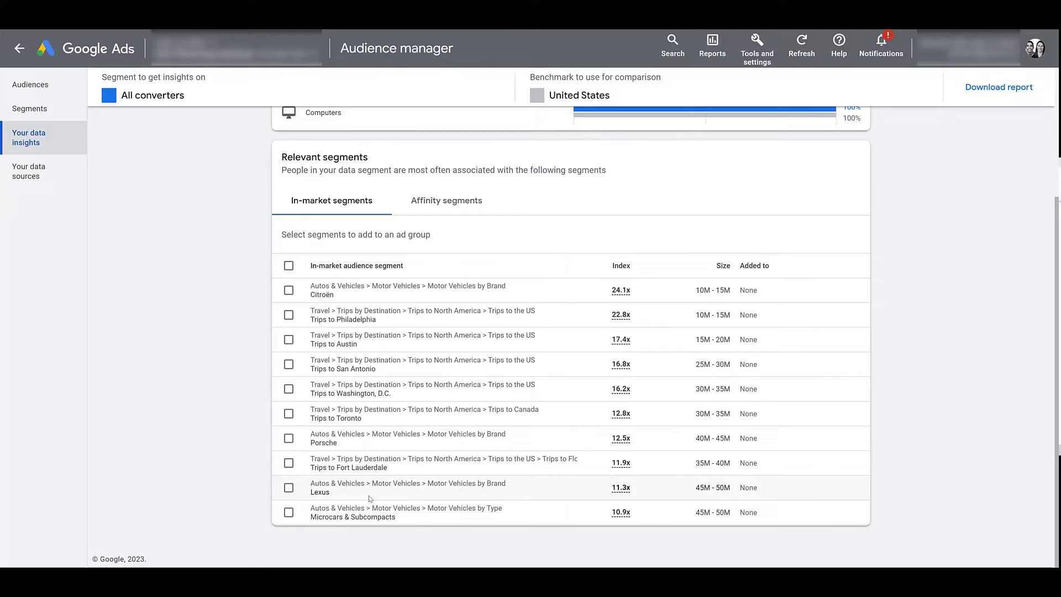
mouse_move(184, 364)
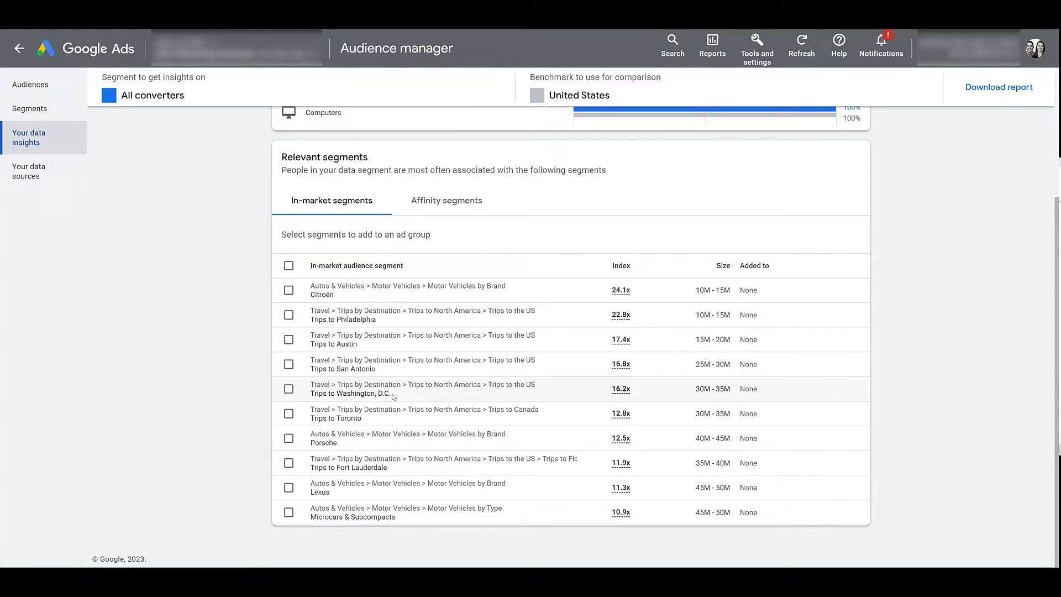
mouse_move(257, 386)
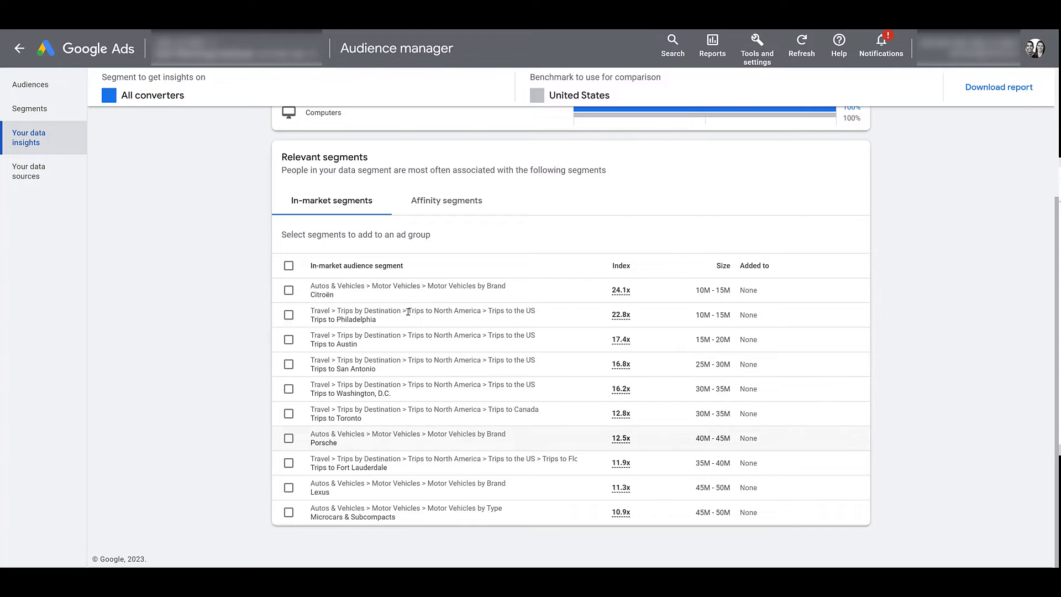
mouse_move(446, 200)
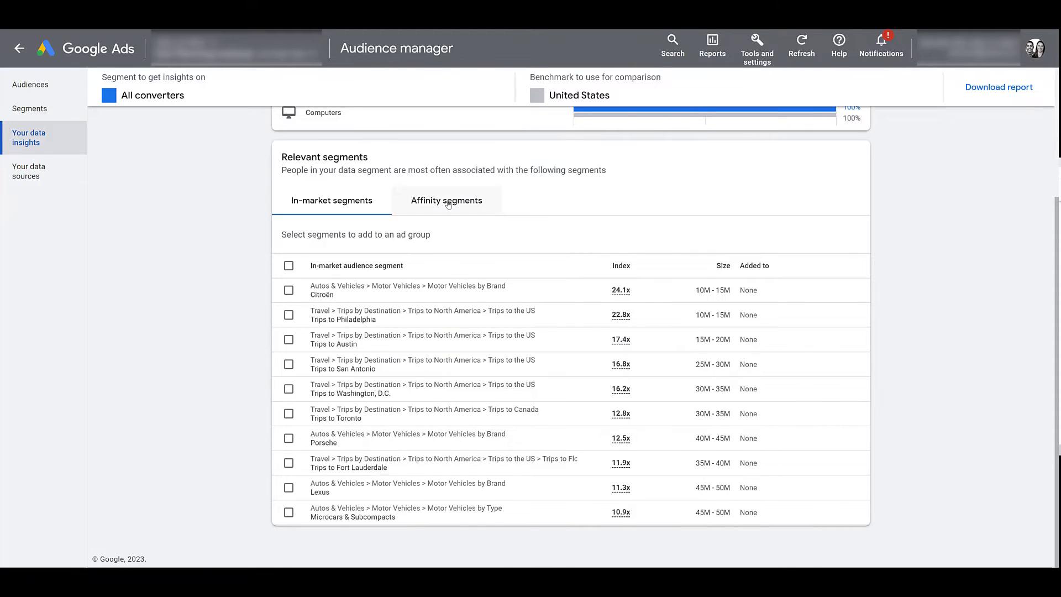
Step: Select the Business Travelers affinity segment and choose to add it to ad groups
left_click(445, 200)
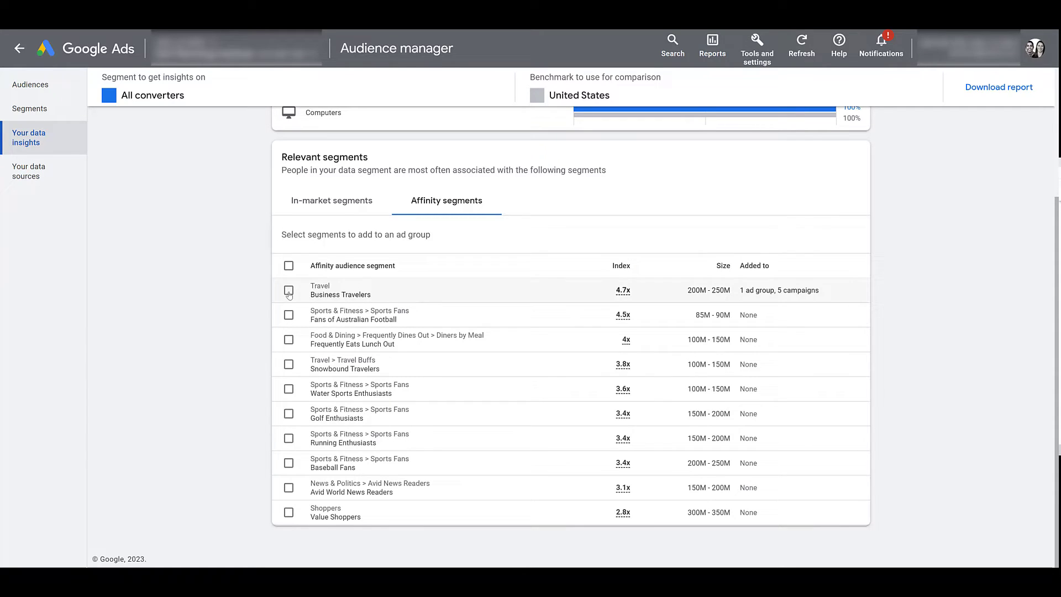
left_click(288, 290)
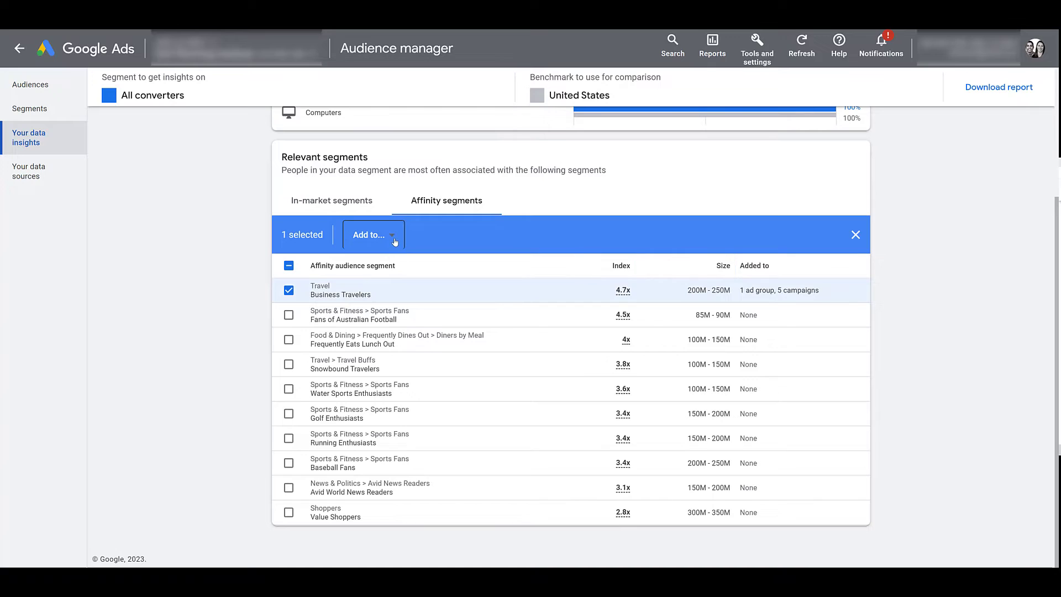
left_click(369, 234)
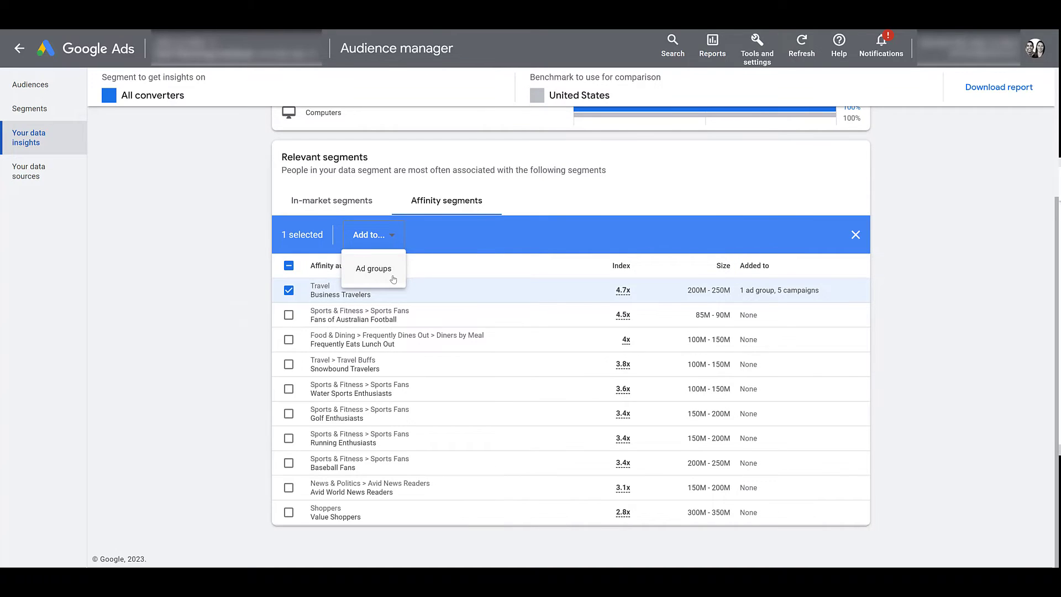
left_click(372, 267)
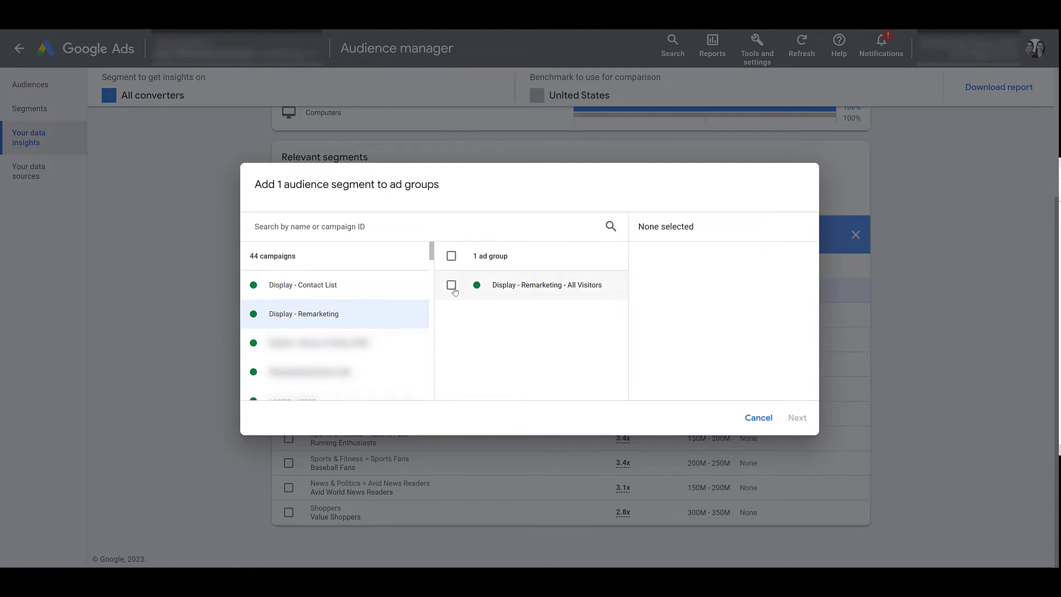
Step: Pick the Display - Remarketing - All Visitors ad group, continue, then cancel the addition
left_click(451, 286)
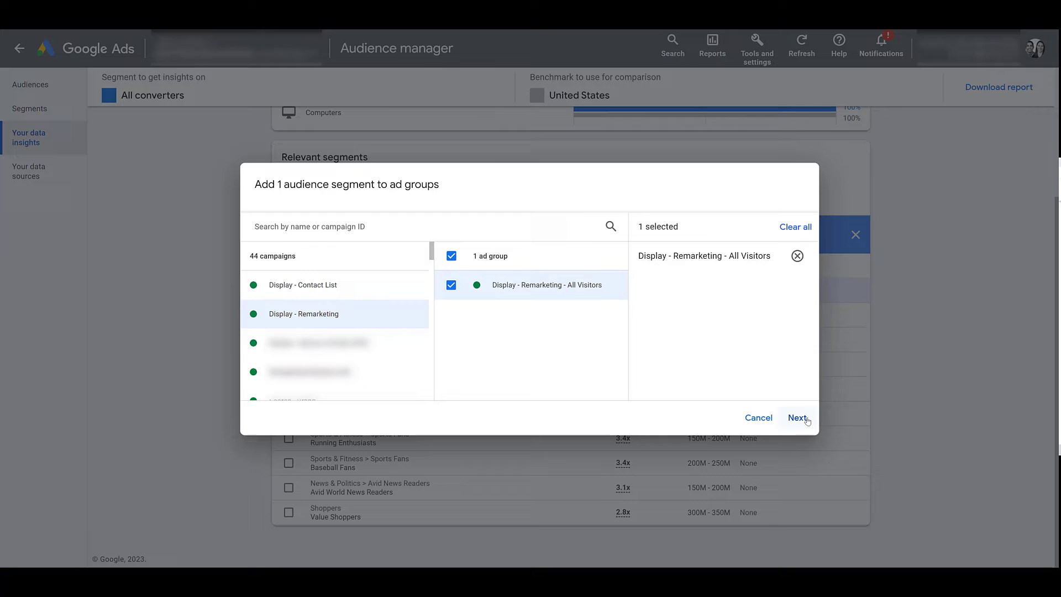
left_click(797, 418)
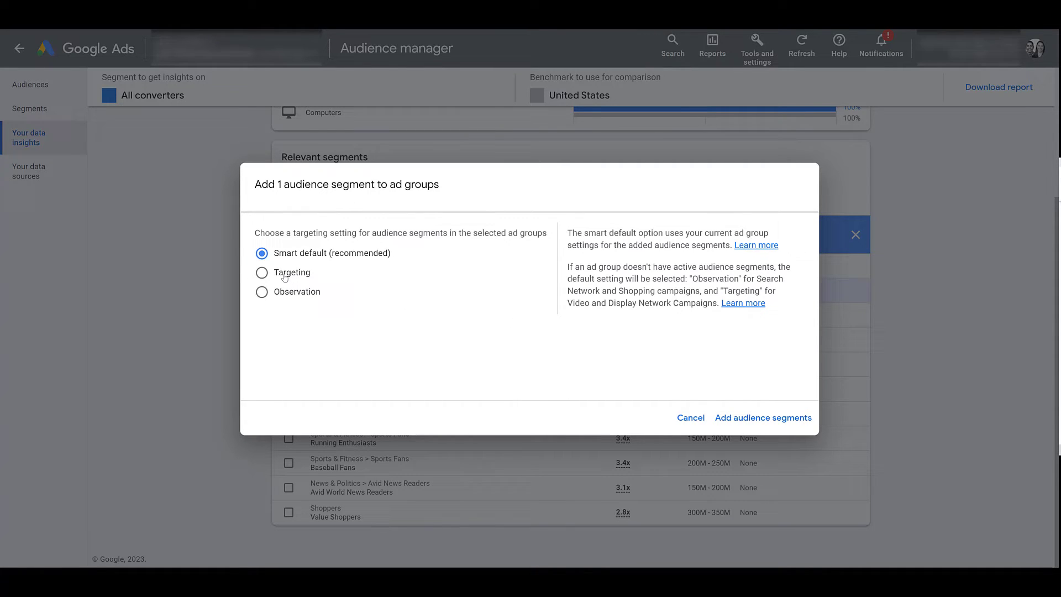
mouse_move(300, 298)
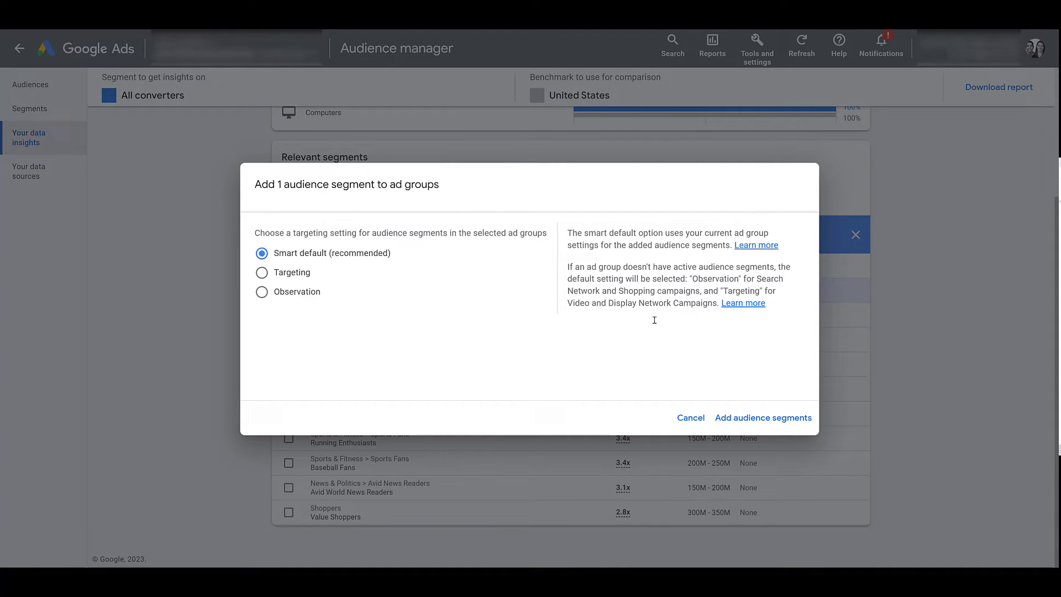
mouse_move(888, 423)
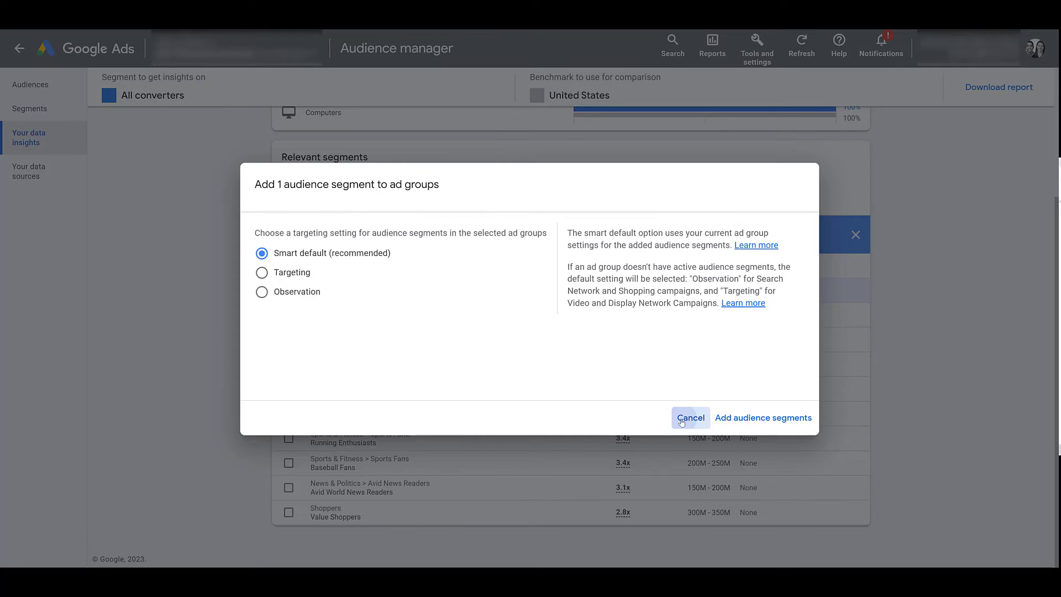
left_click(690, 417)
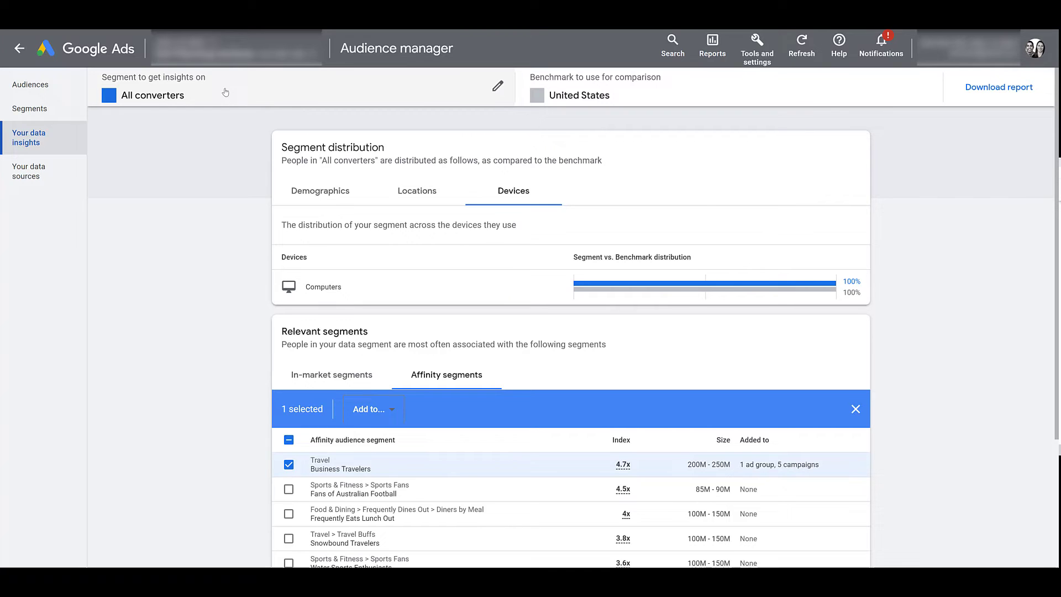
Step: Get insights on the Website Visitors segment and bring its relevant in-market segments into view
left_click(369, 409)
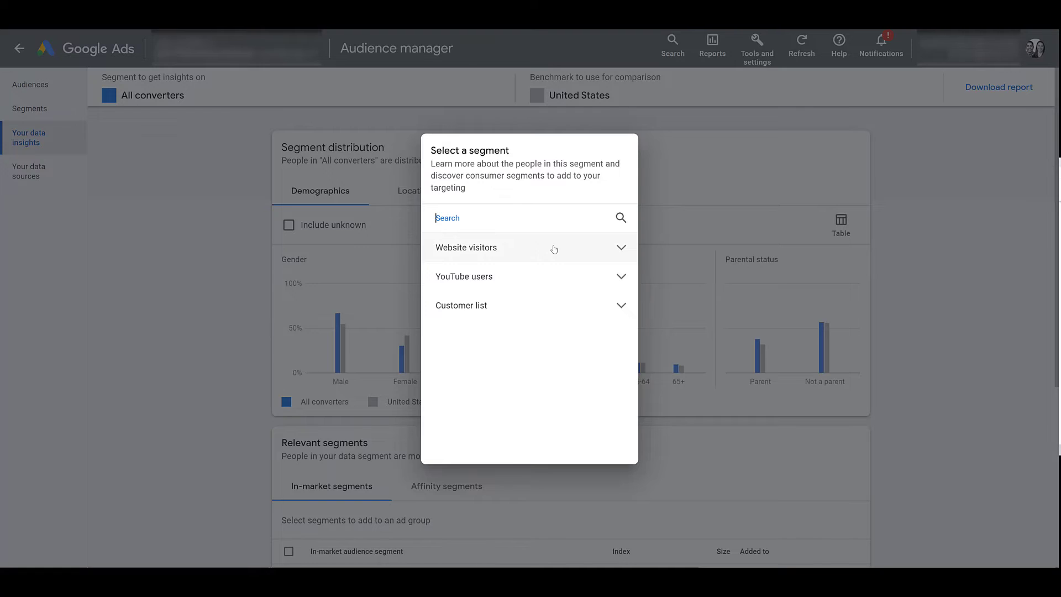
left_click(465, 247)
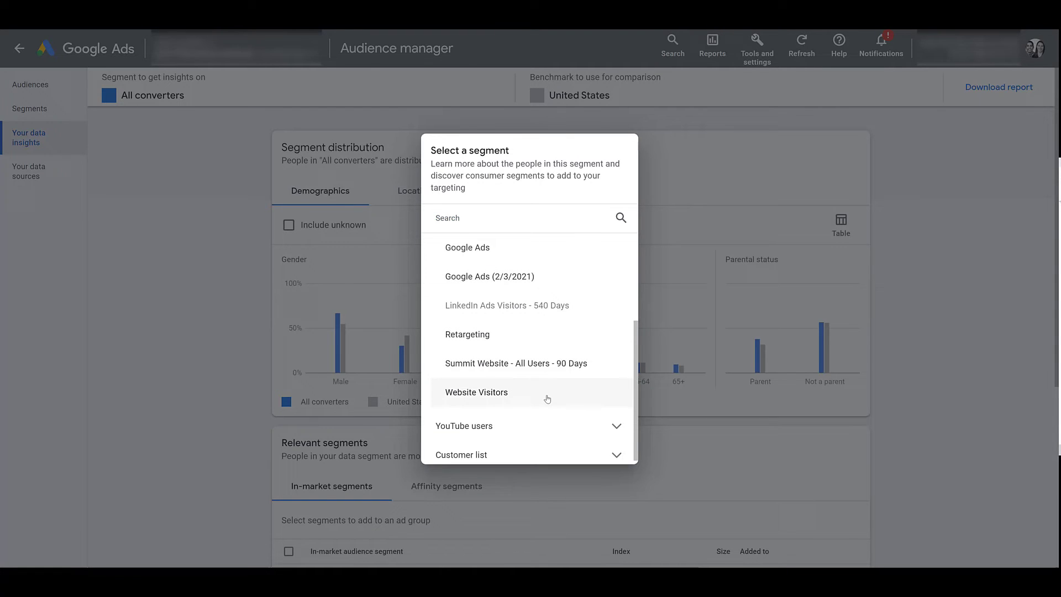
left_click(476, 393)
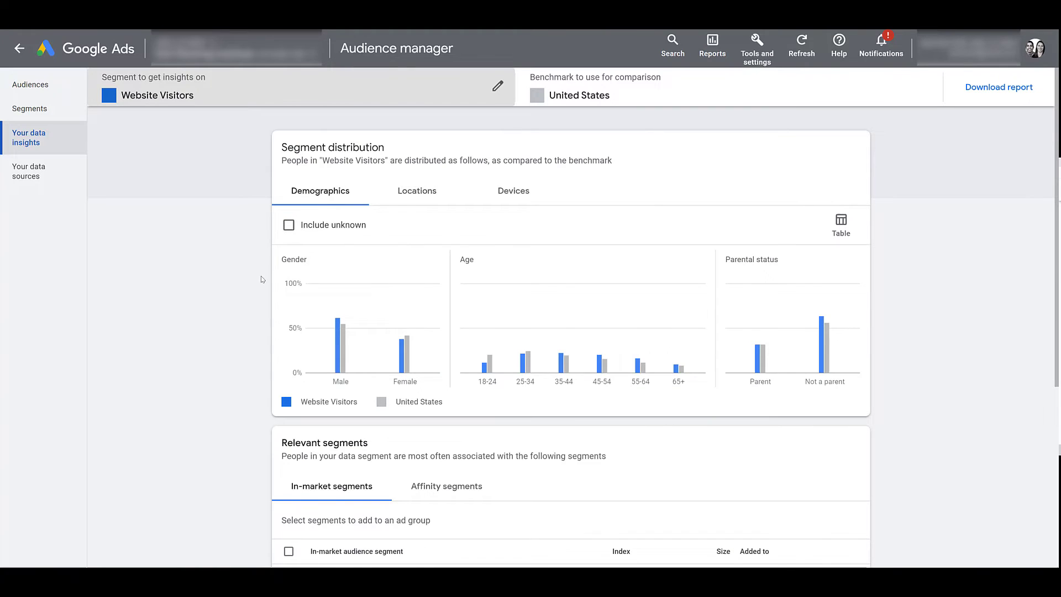
scroll("down", 3)
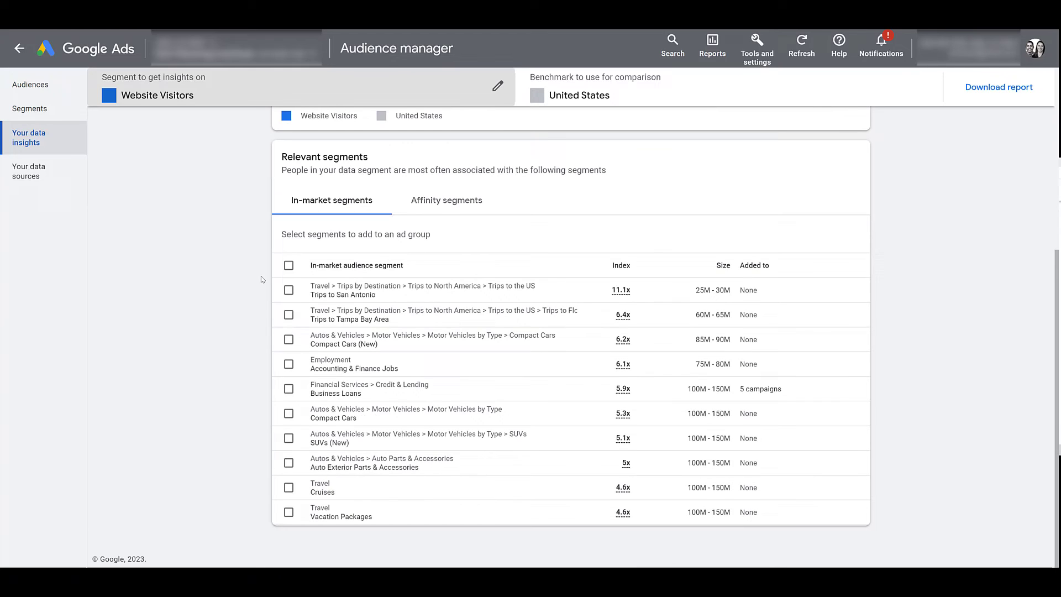
mouse_move(168, 105)
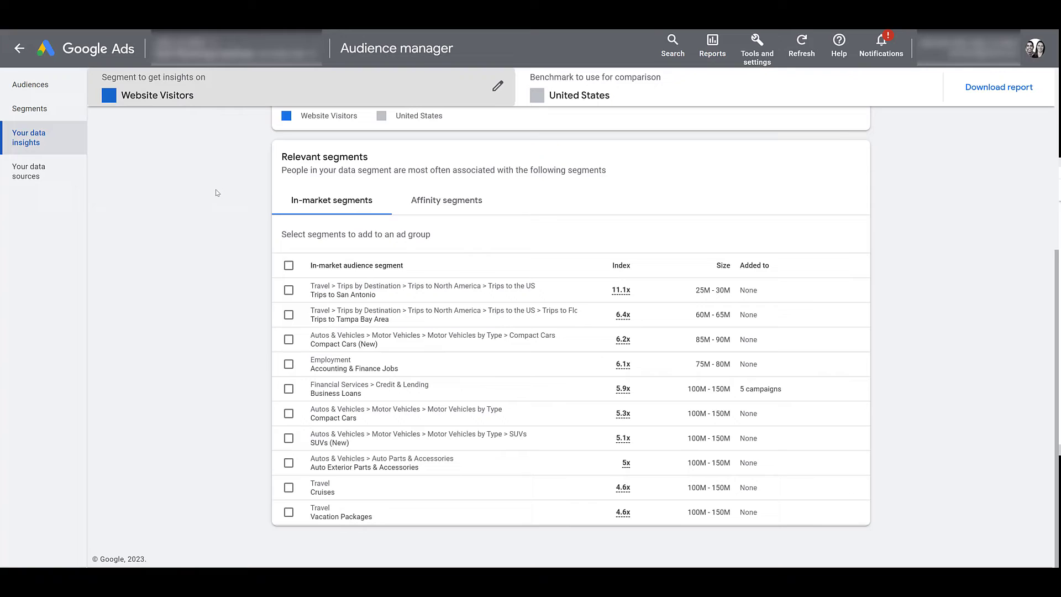
mouse_move(231, 329)
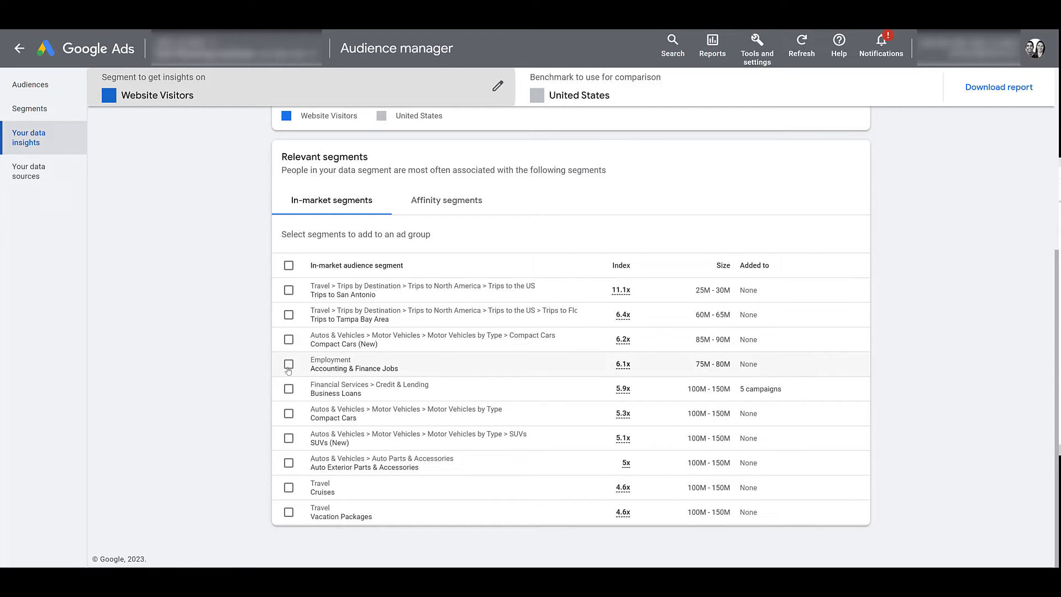
Step: Select the Accounting & Finance Jobs and Business Loans in-market segments for adding
left_click(288, 364)
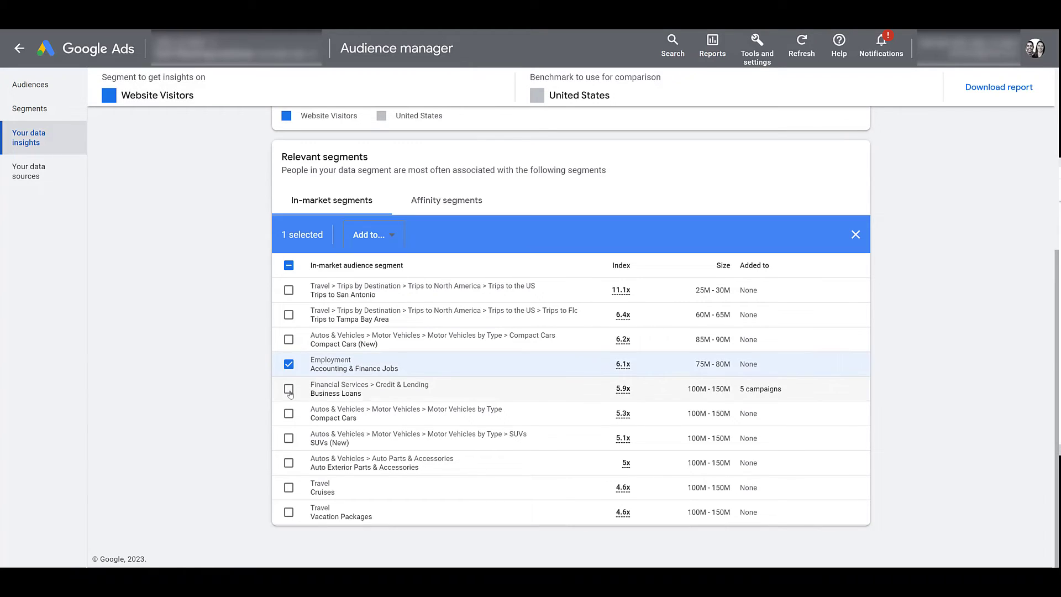
left_click(289, 388)
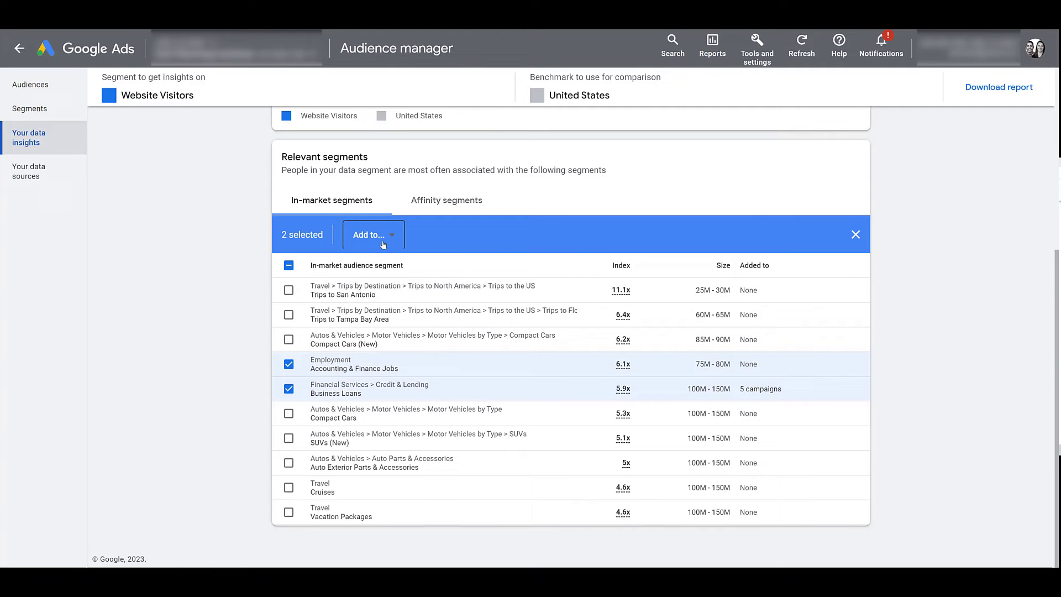
left_click(446, 200)
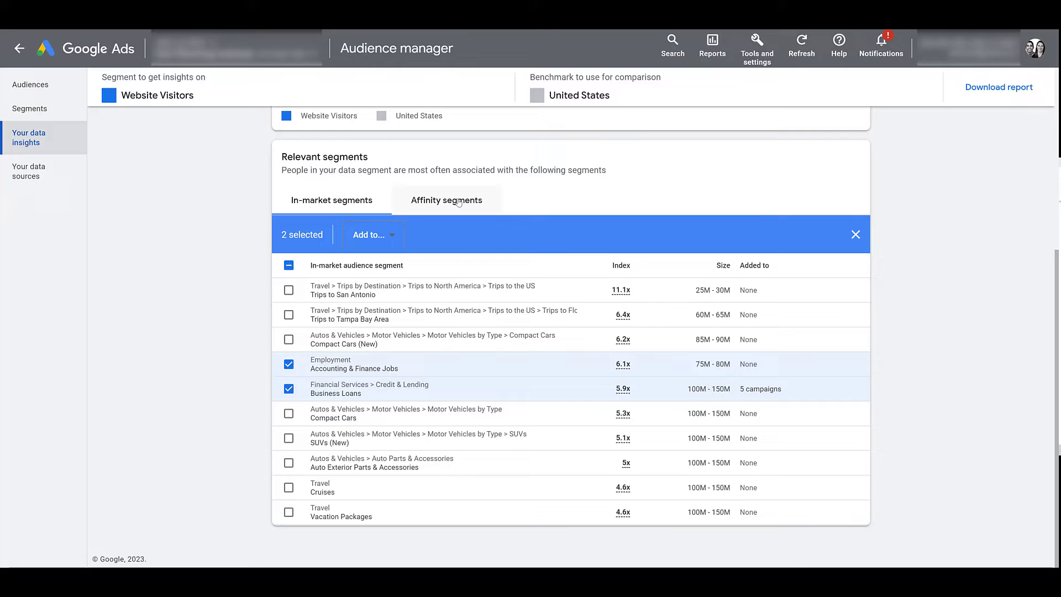
Step: Switch to affinity segments and select Business Travelers for Website Visitors
left_click(447, 200)
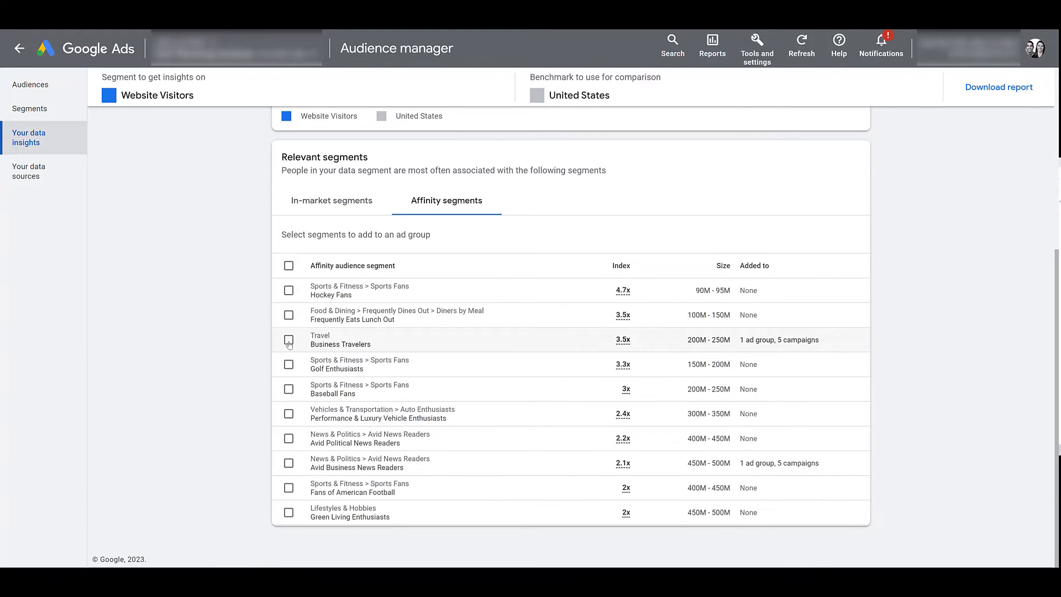
left_click(288, 464)
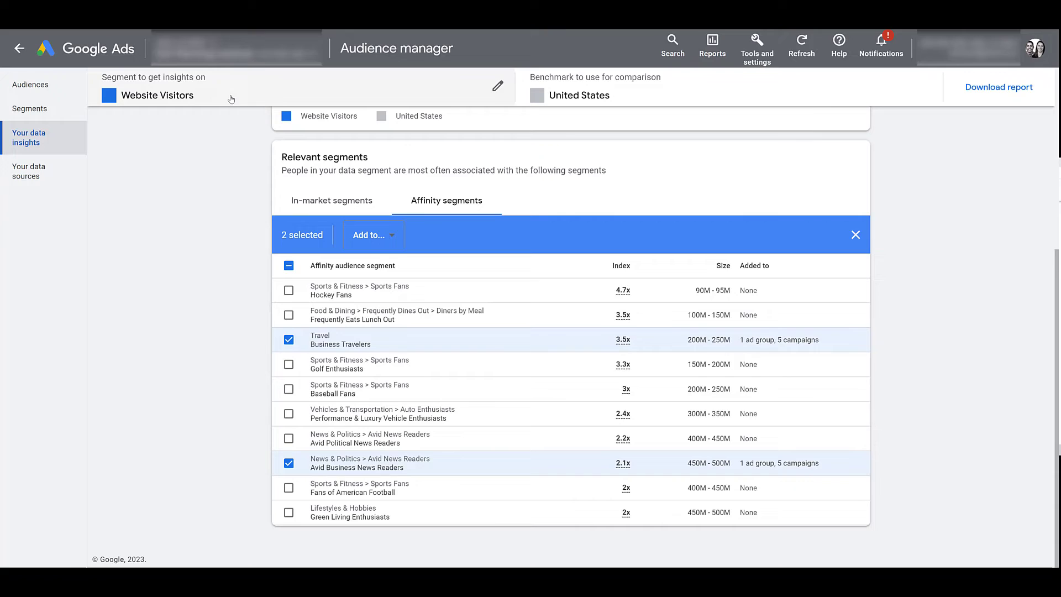
mouse_move(218, 104)
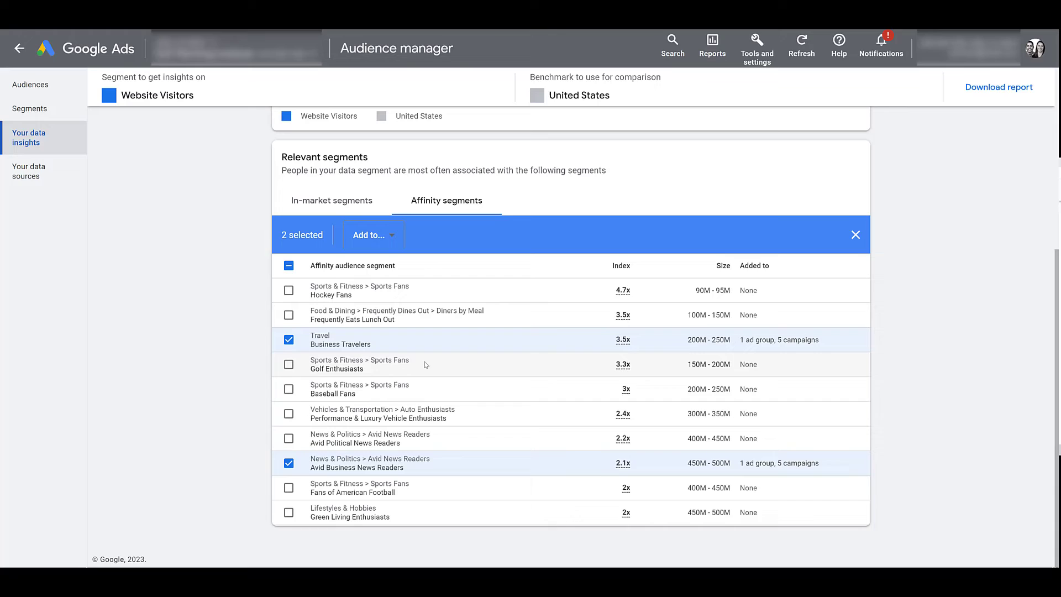
mouse_move(420, 361)
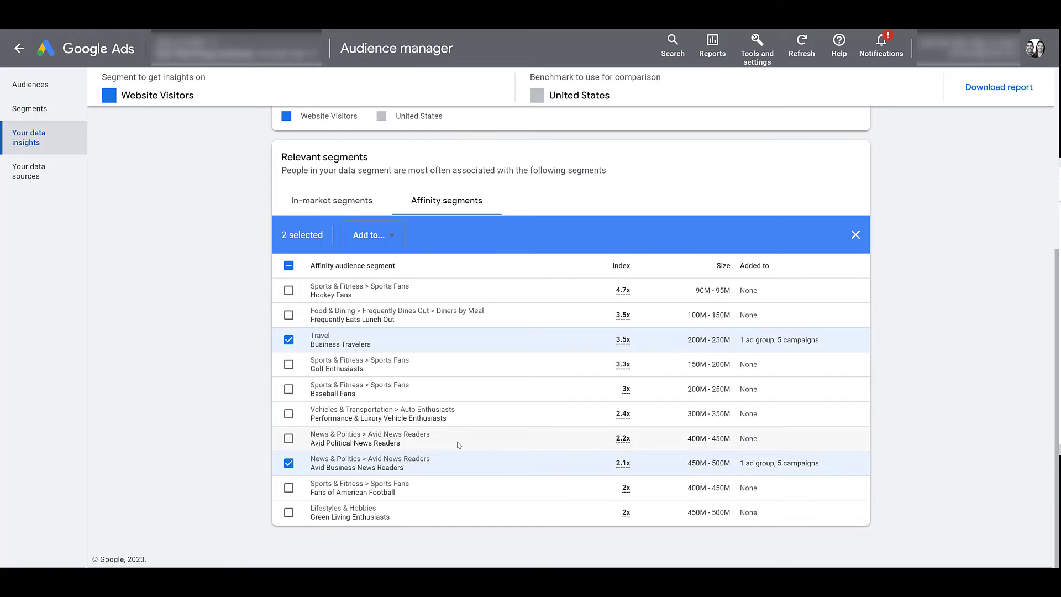
mouse_move(686, 445)
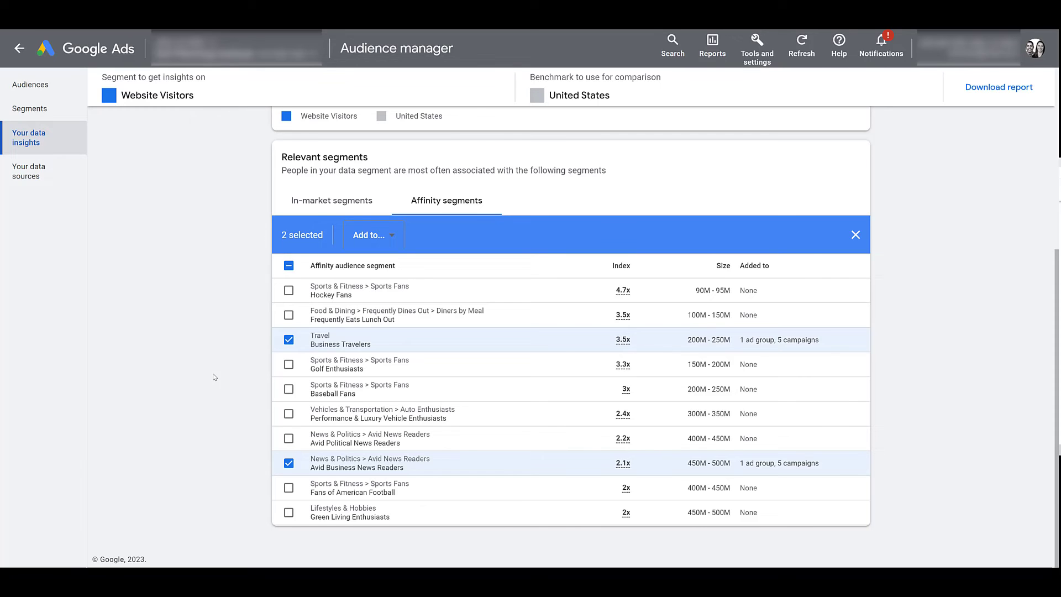
left_click(368, 234)
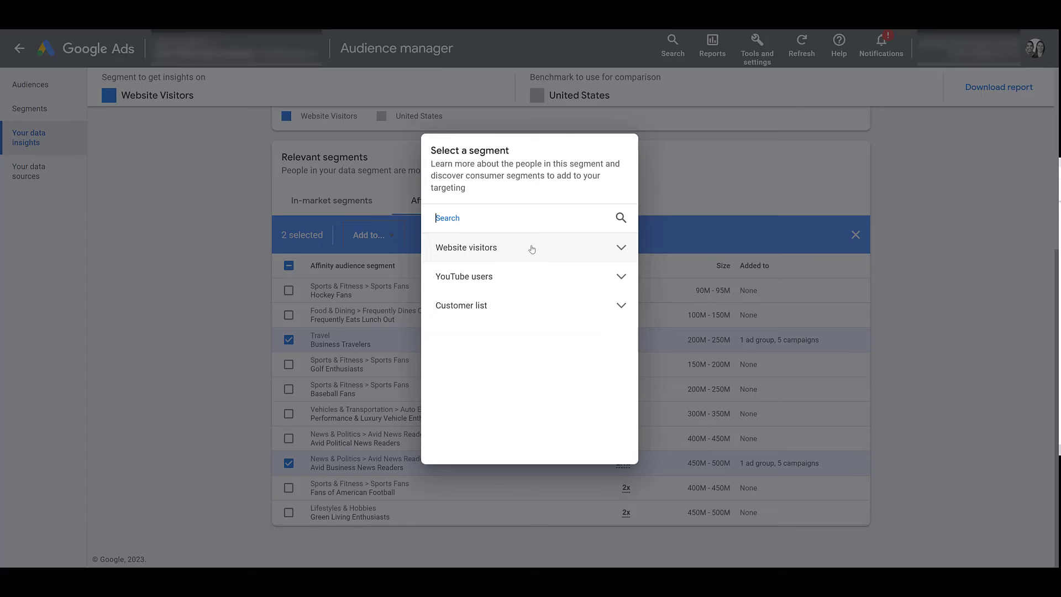
mouse_move(596, 281)
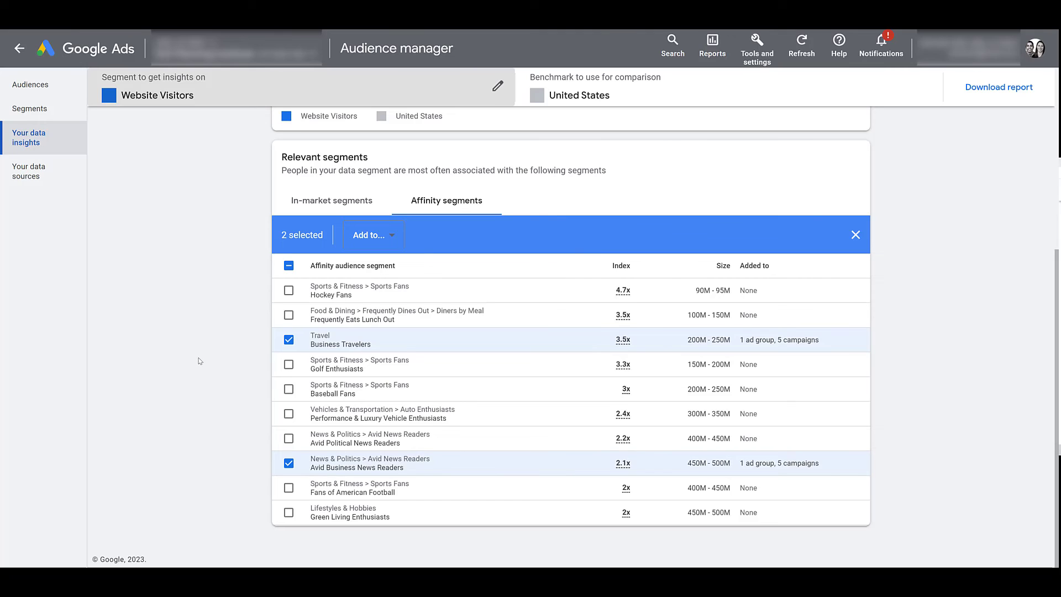
mouse_move(261, 265)
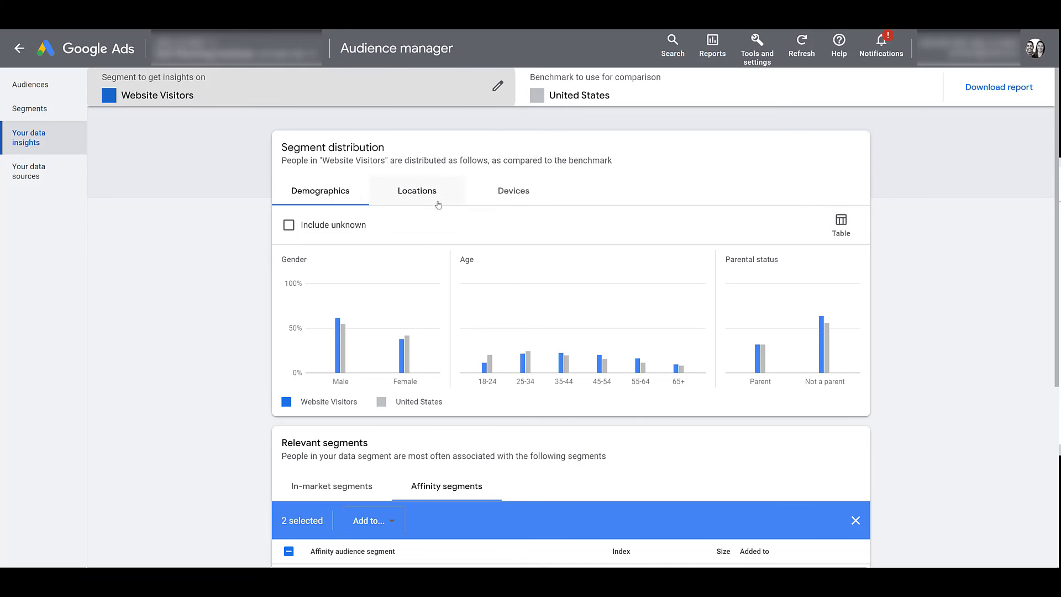
scroll("down", 3)
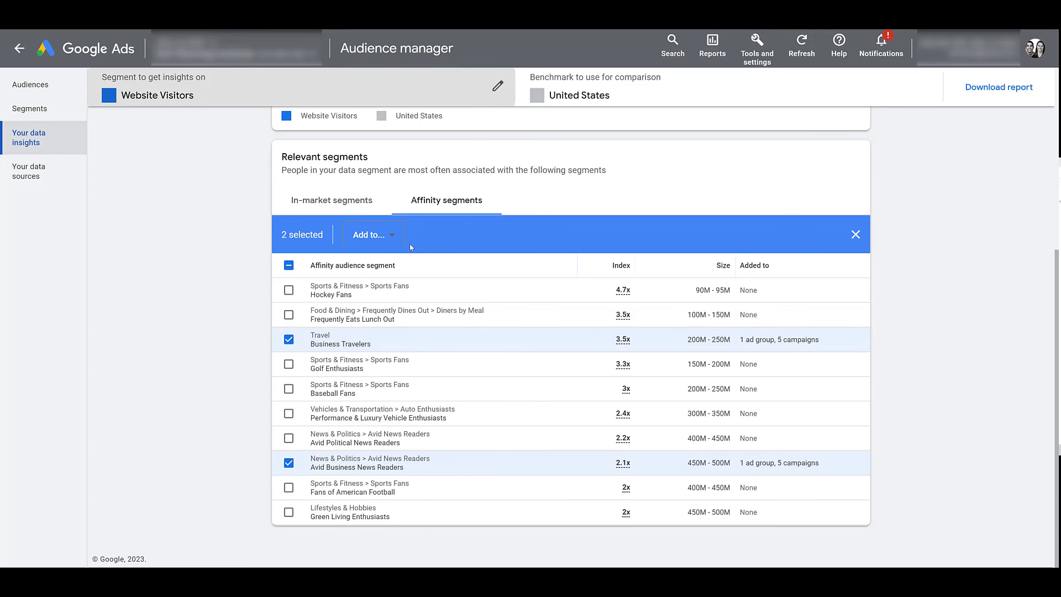
mouse_move(320, 234)
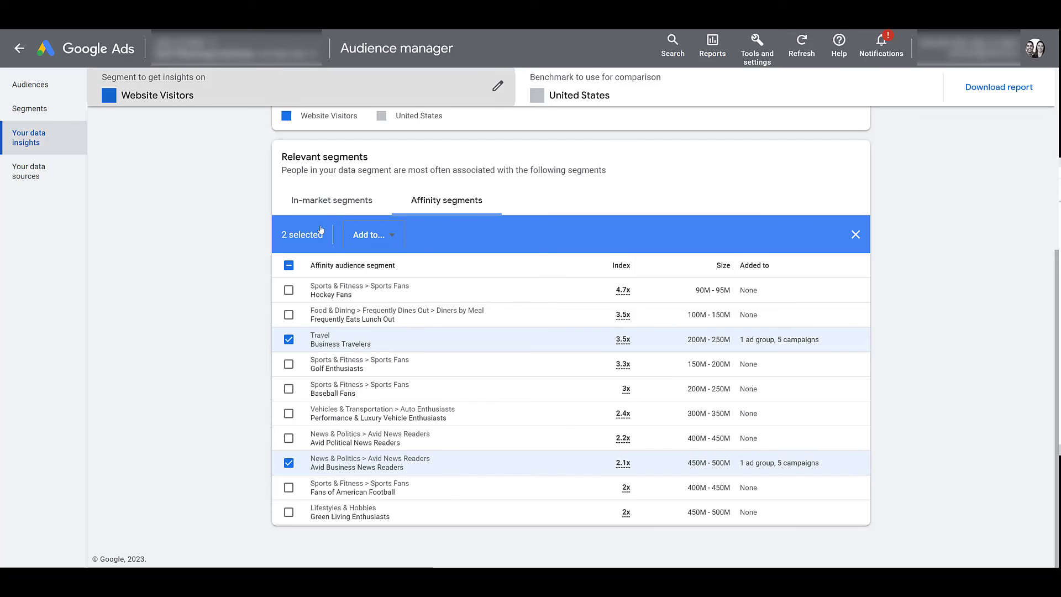
mouse_move(236, 315)
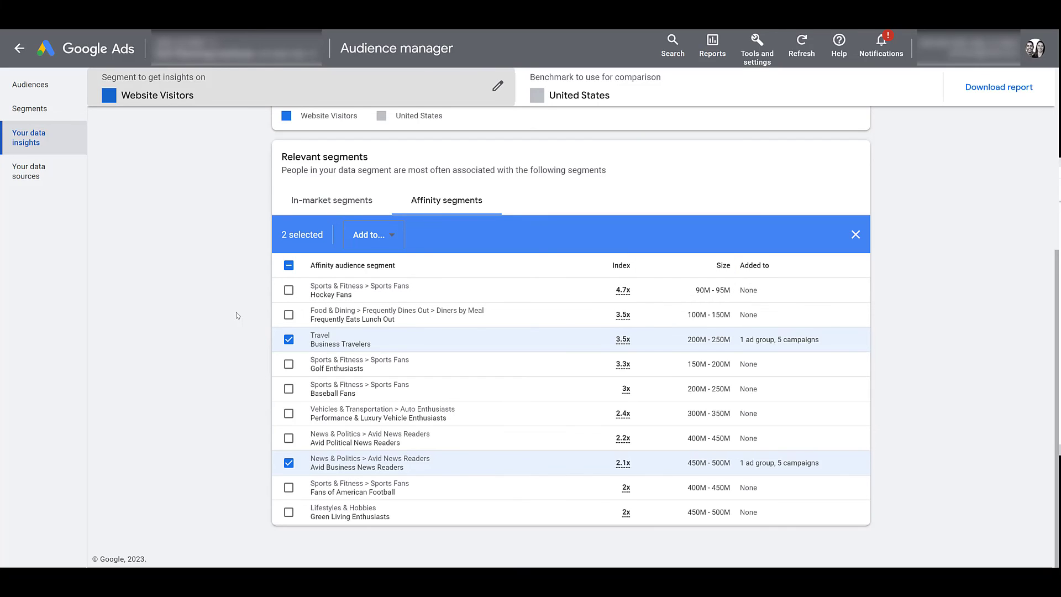